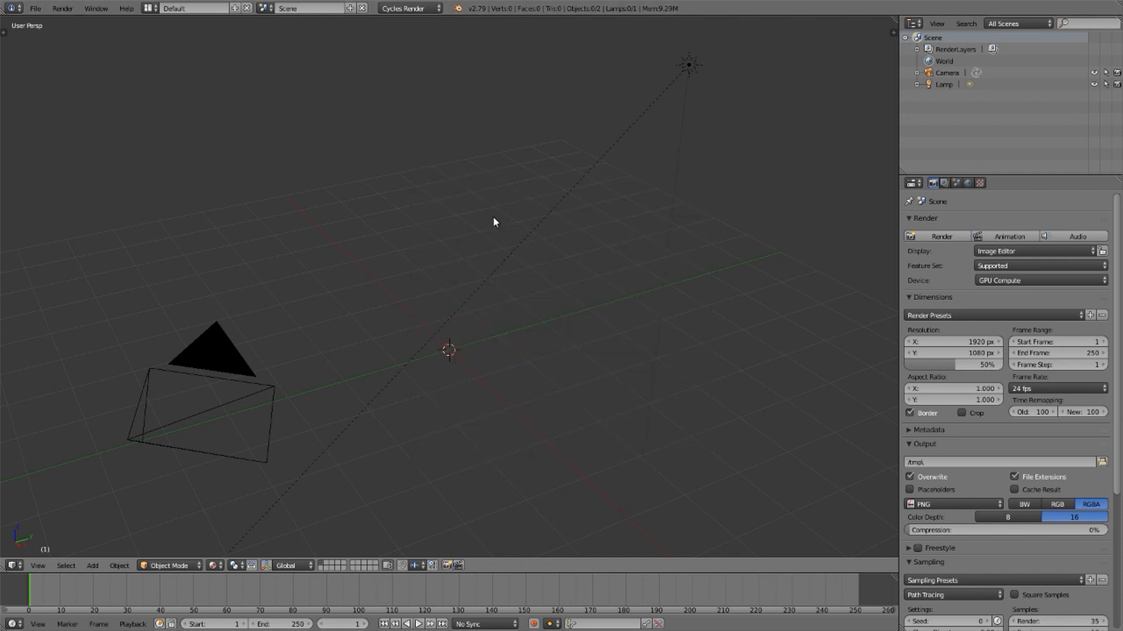
{"action": "mouse_move", "coordinate": [470, 246]}
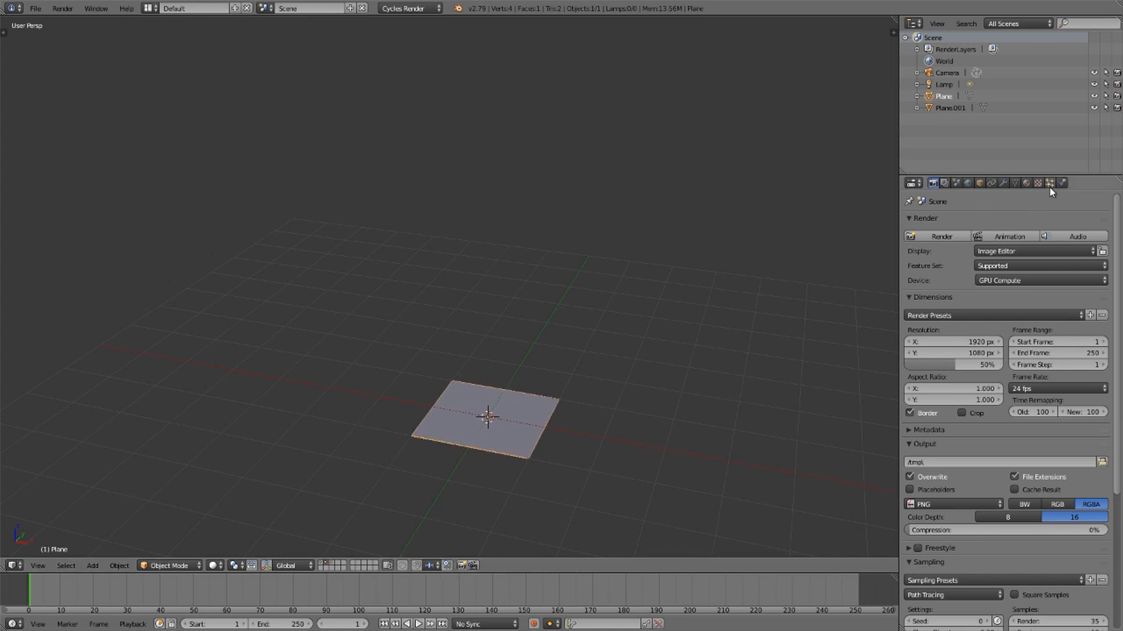
Add a Plane particle system emitting 150 particles at frame 0, rendered as Object
{"action": "left_click", "coordinate": [1049, 182]}
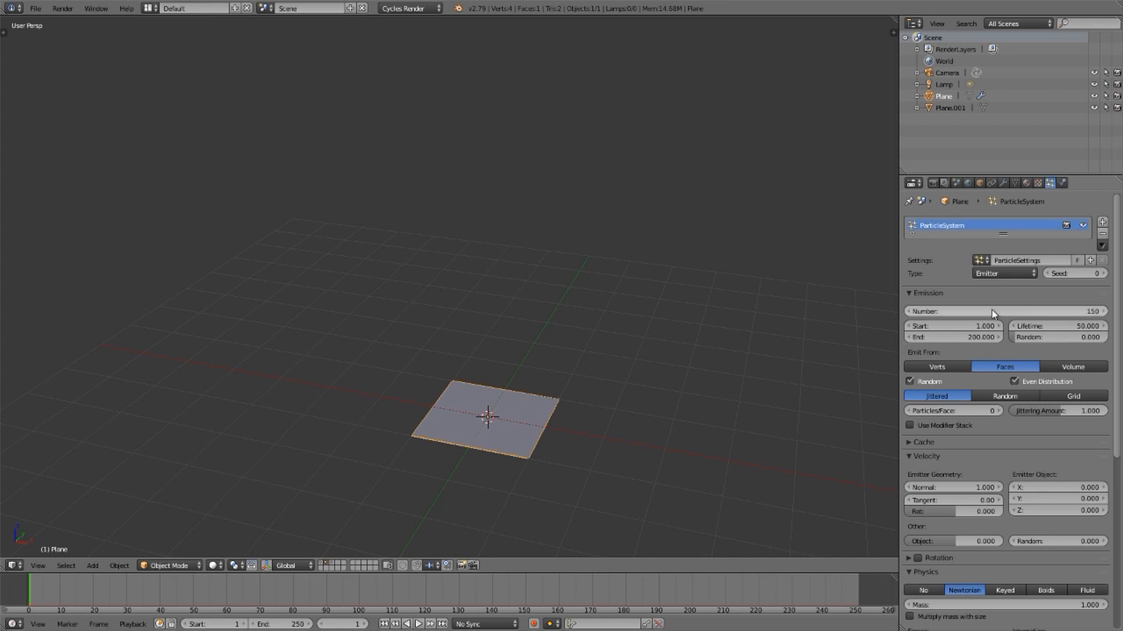
{"action": "mouse_move", "coordinate": [998, 312]}
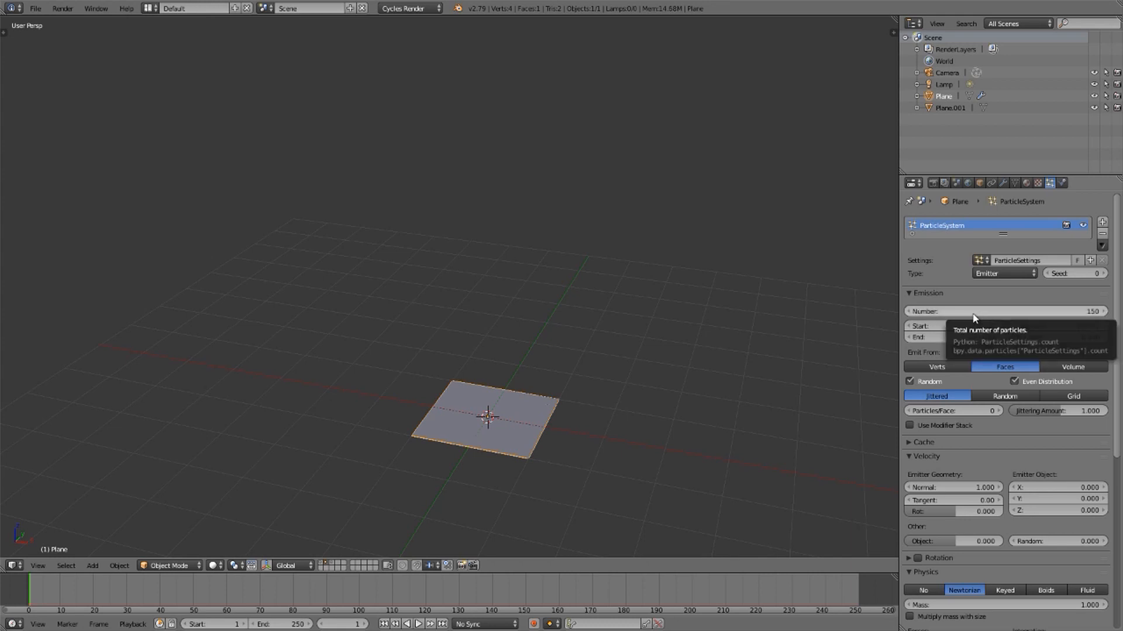
{"action": "scroll", "scroll_direction": "down", "scroll_amount": 3}
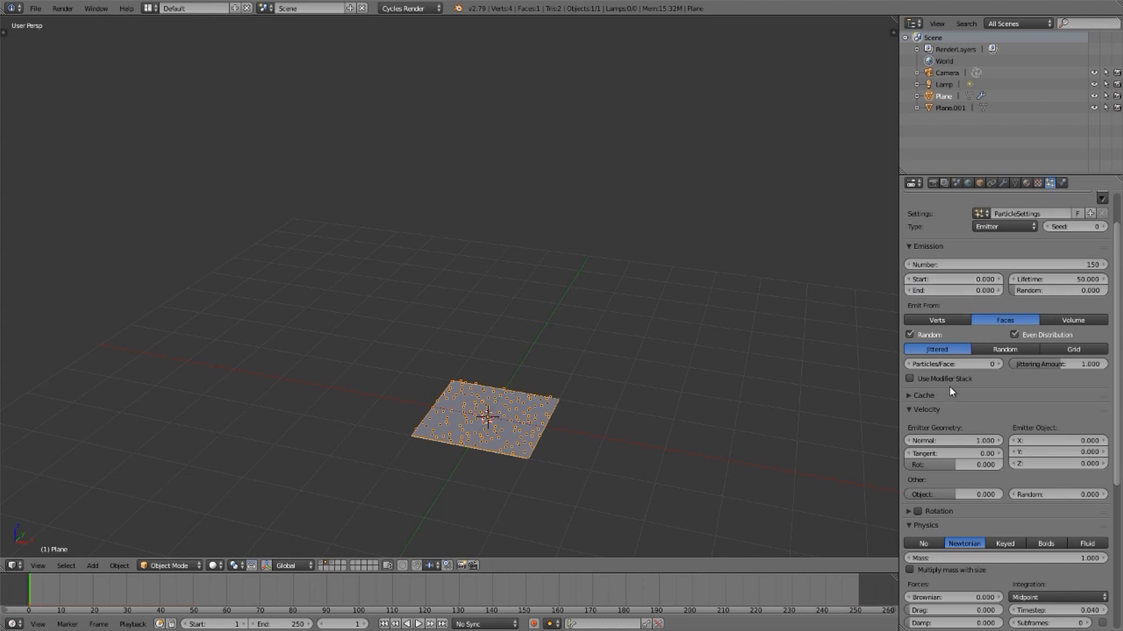
{"action": "left_click", "coordinate": [910, 409]}
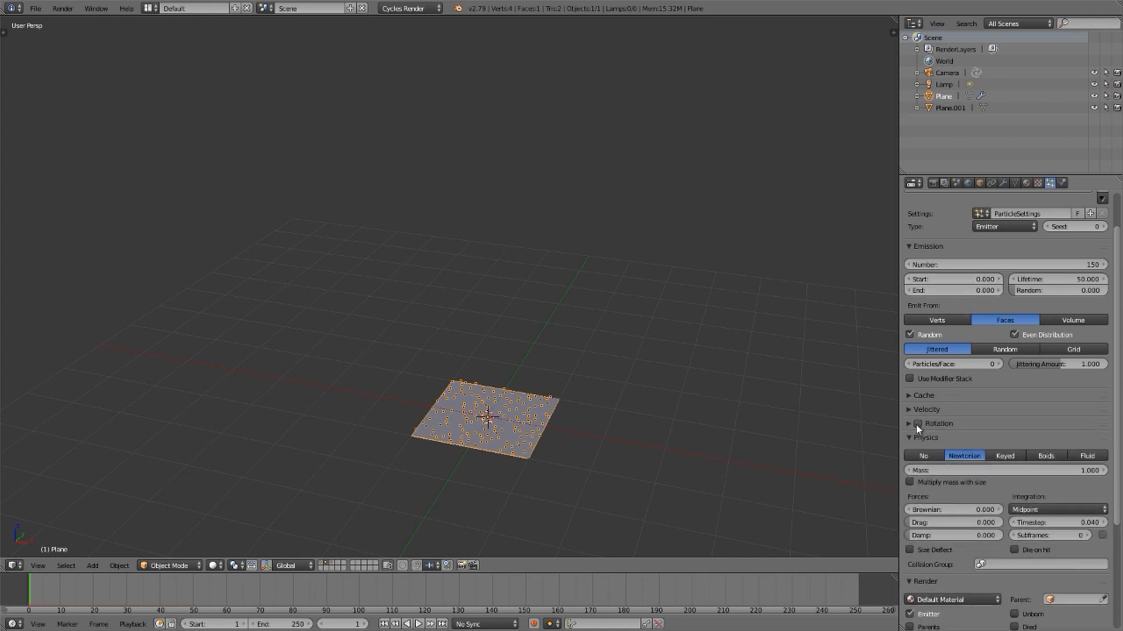
{"action": "left_click", "coordinate": [924, 437]}
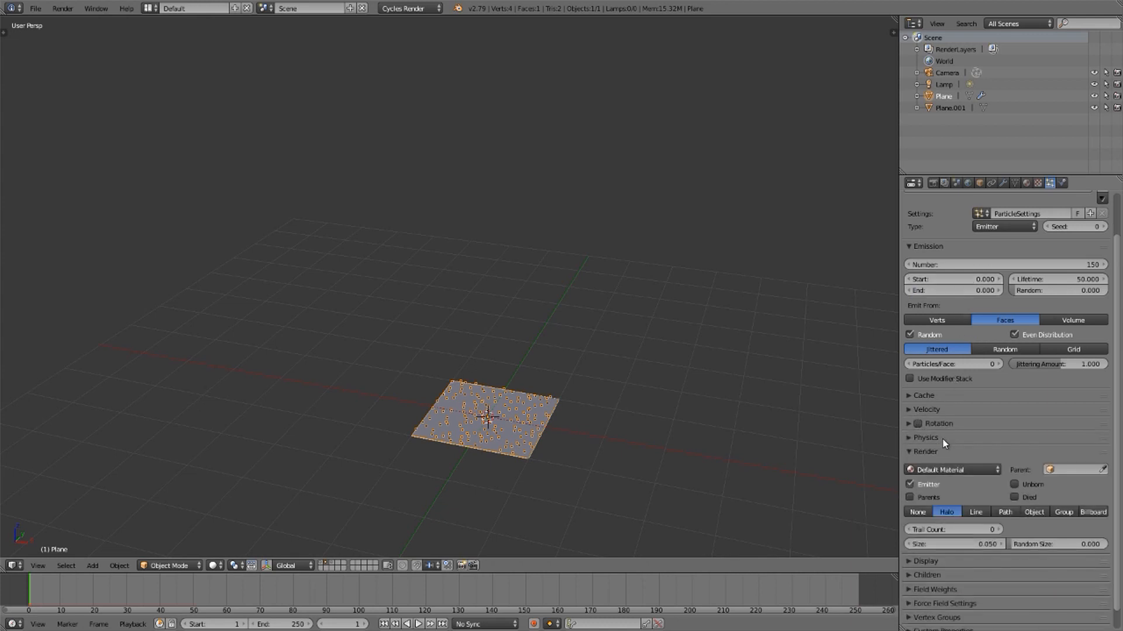
{"action": "scroll", "scroll_direction": "down", "scroll_amount": 3}
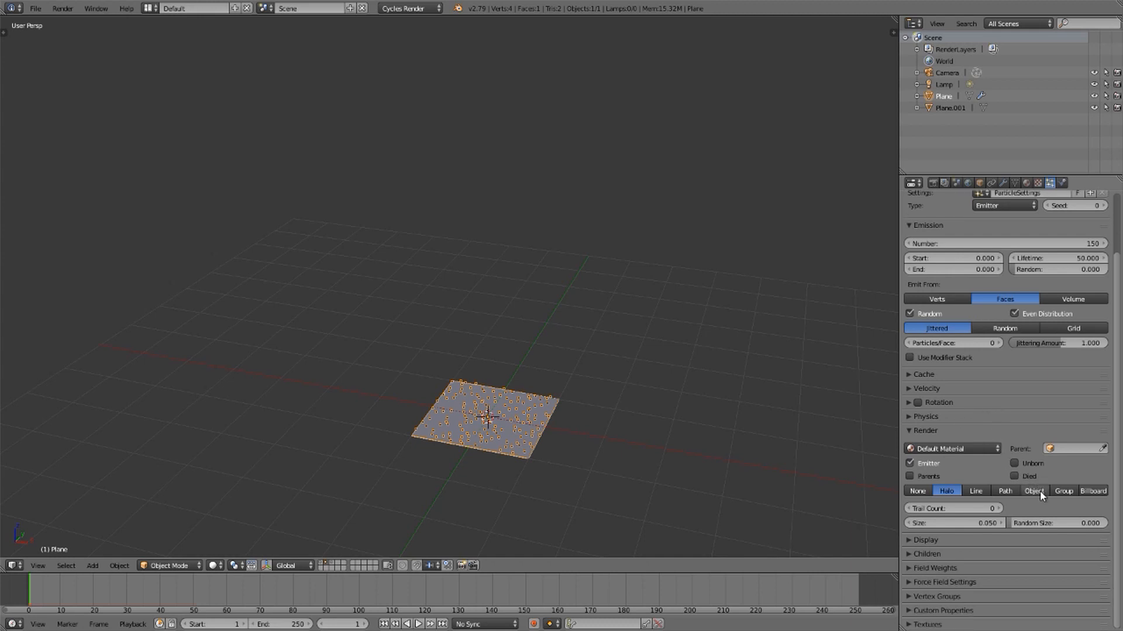
{"action": "left_click", "coordinate": [1033, 491]}
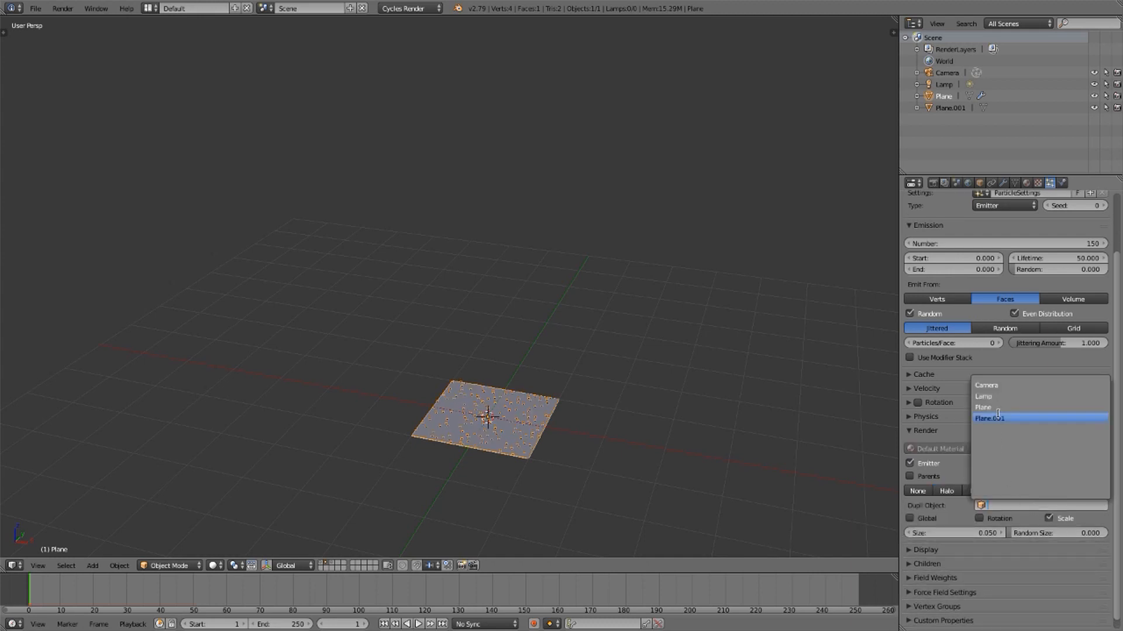
Instance Plane.001 as particles, enable rotation, and try None, Object Z, Object Y orientations
{"action": "left_click", "coordinate": [990, 418]}
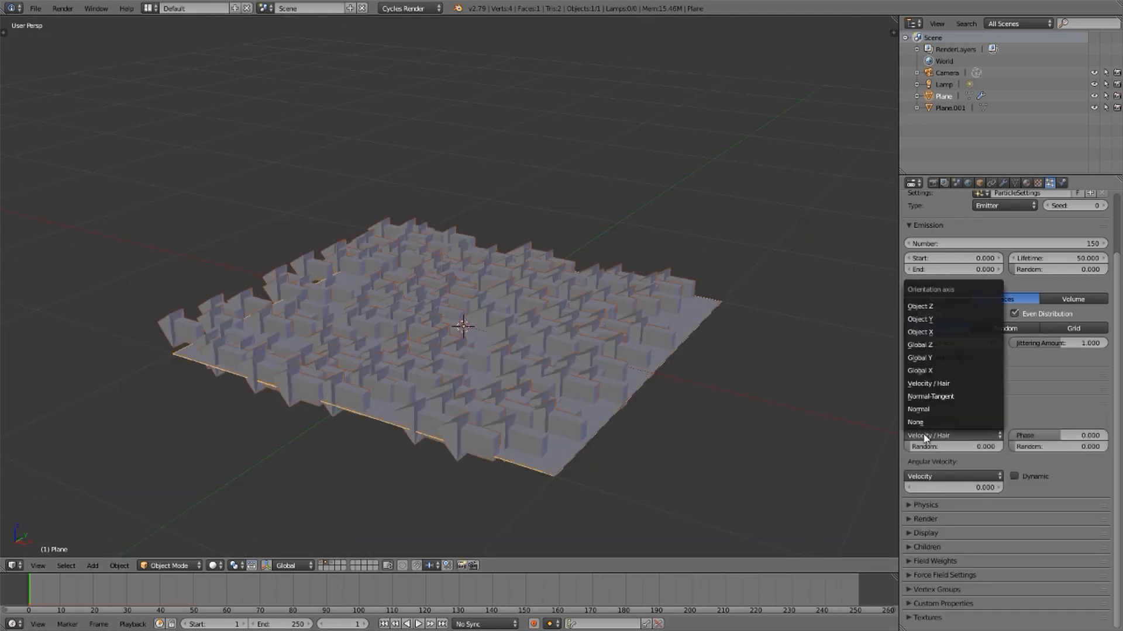
{"action": "left_click", "coordinate": [915, 422]}
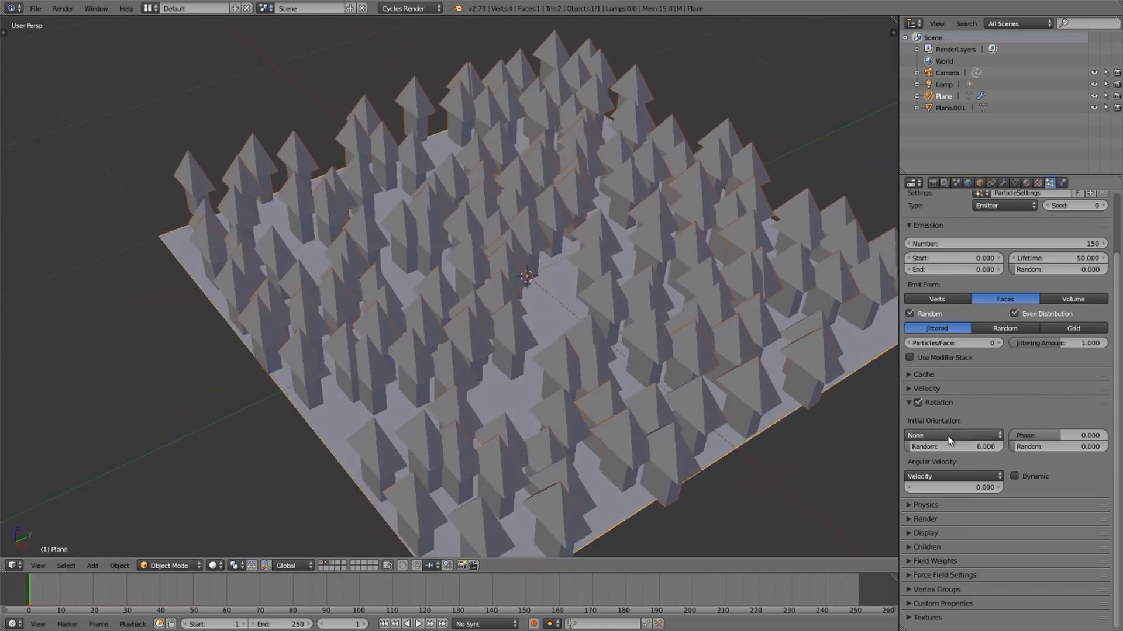
{"action": "left_click", "coordinate": [952, 435]}
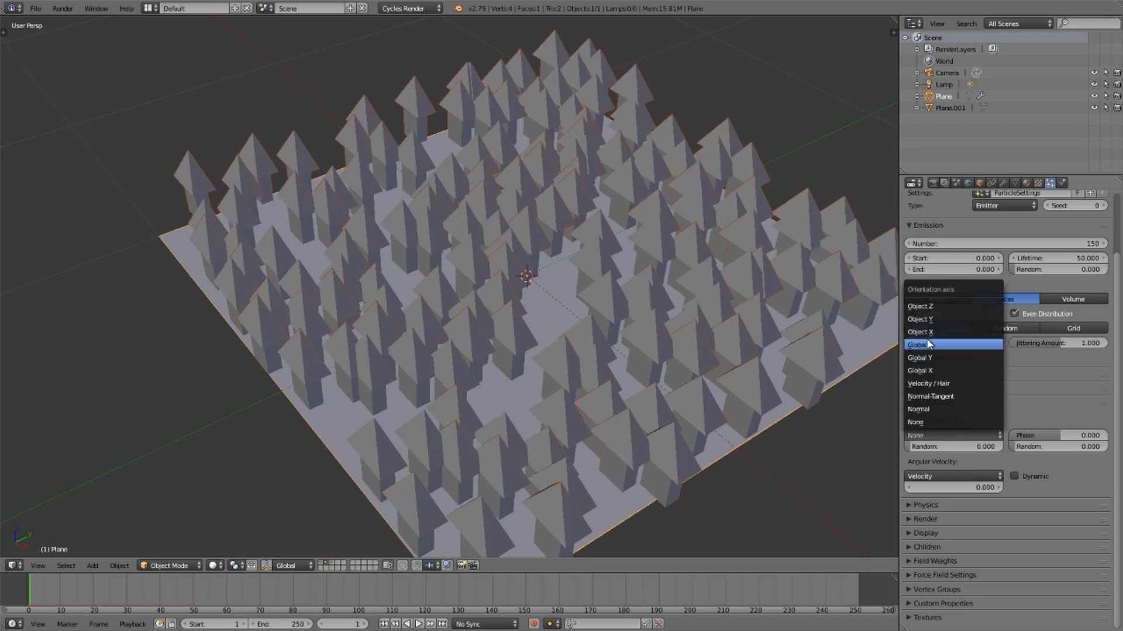
{"action": "left_click", "coordinate": [920, 305]}
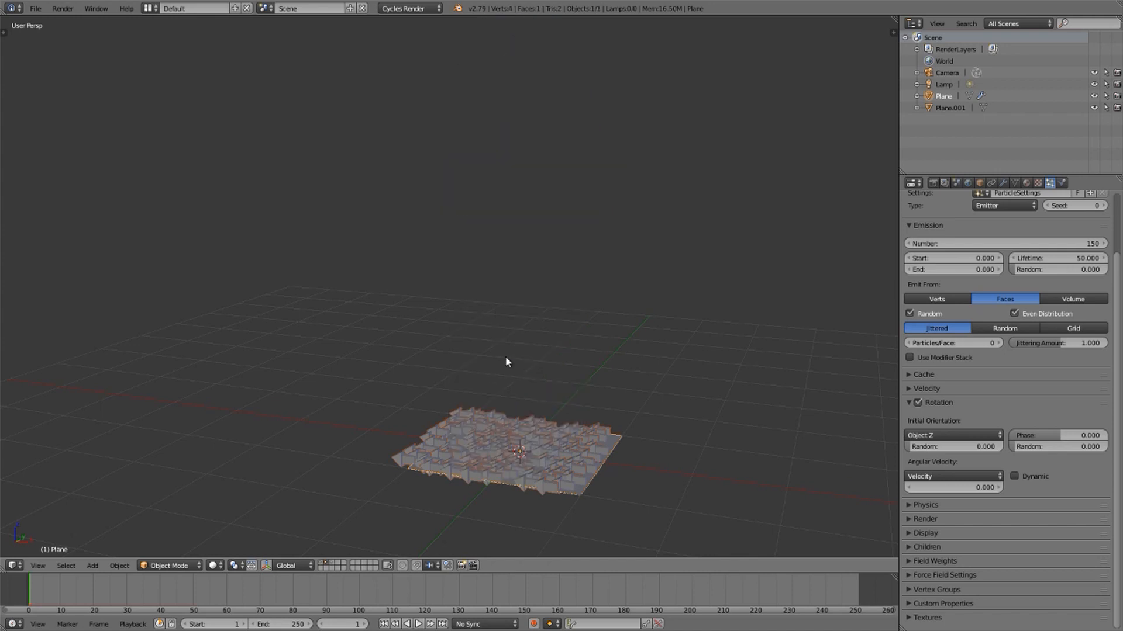
{"action": "left_click", "coordinate": [952, 435]}
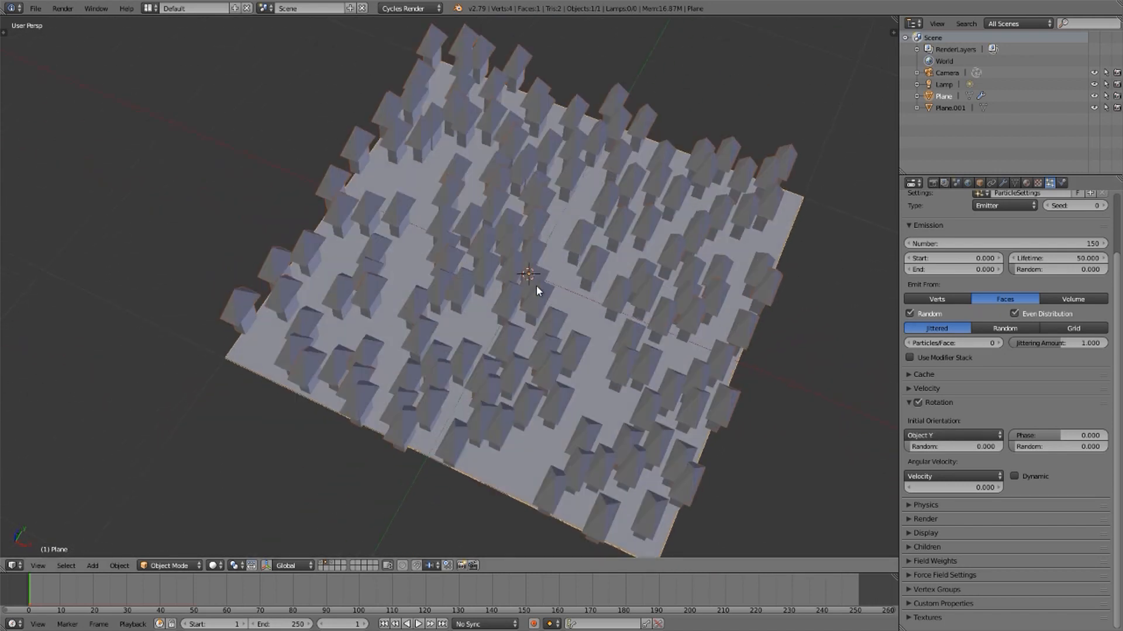
{"action": "left_click", "coordinate": [952, 435]}
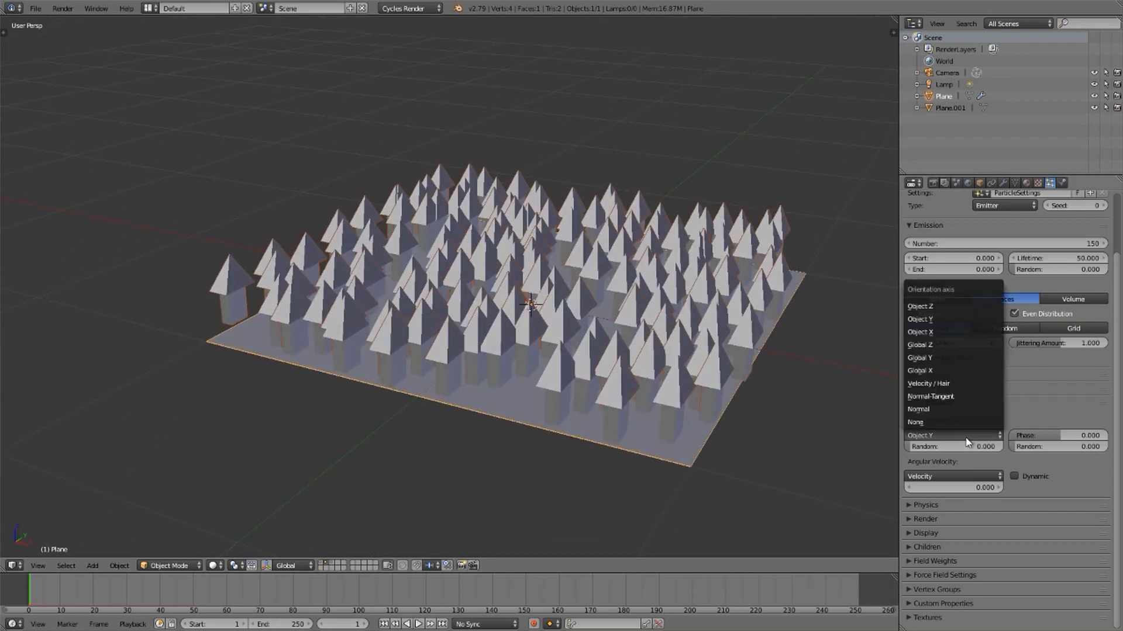
{"action": "left_click", "coordinate": [920, 305]}
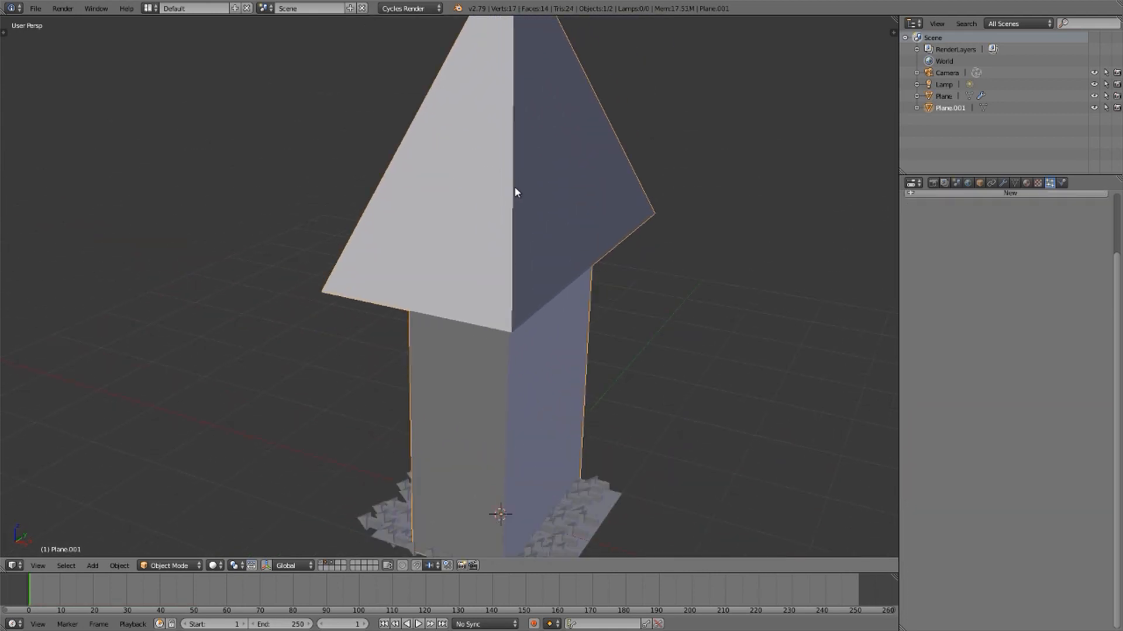
Rotate Plane.001's arrow mesh in Edit Mode so its particle copies stand upright
{"action": "key", "text": "Tab"}
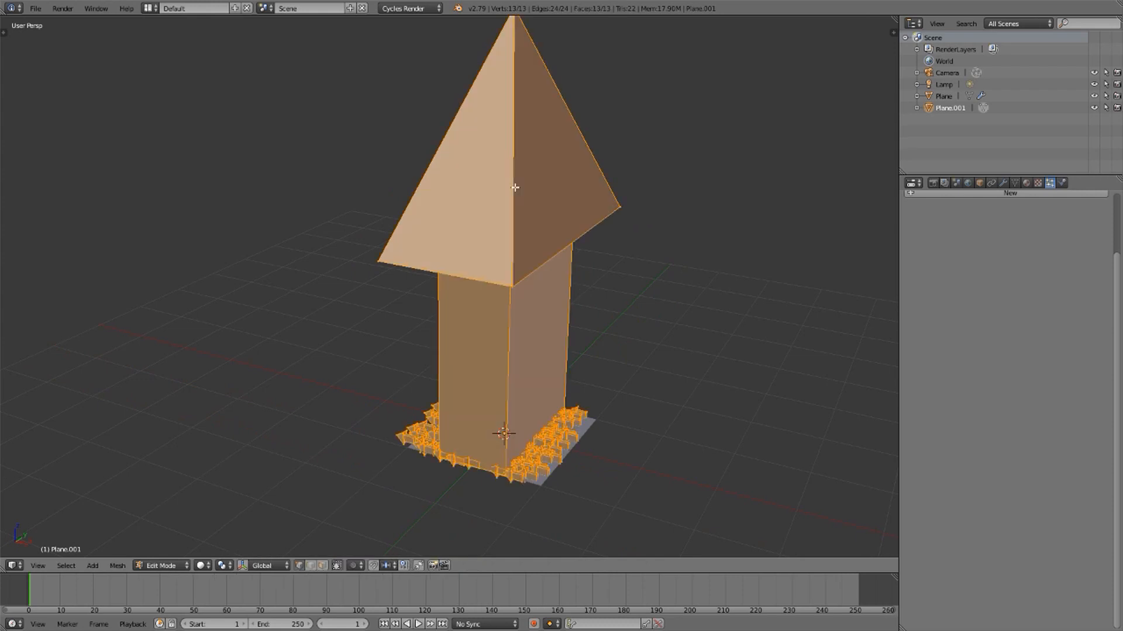
{"action": "mouse_move", "coordinate": [514, 437]}
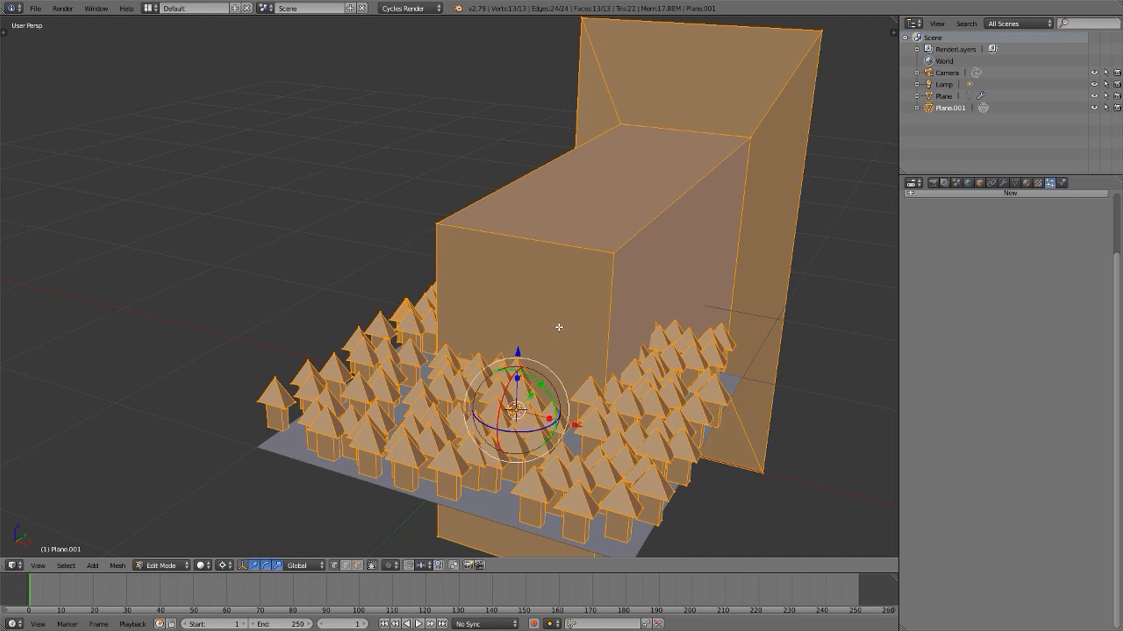
{"action": "key", "text": "Tab"}
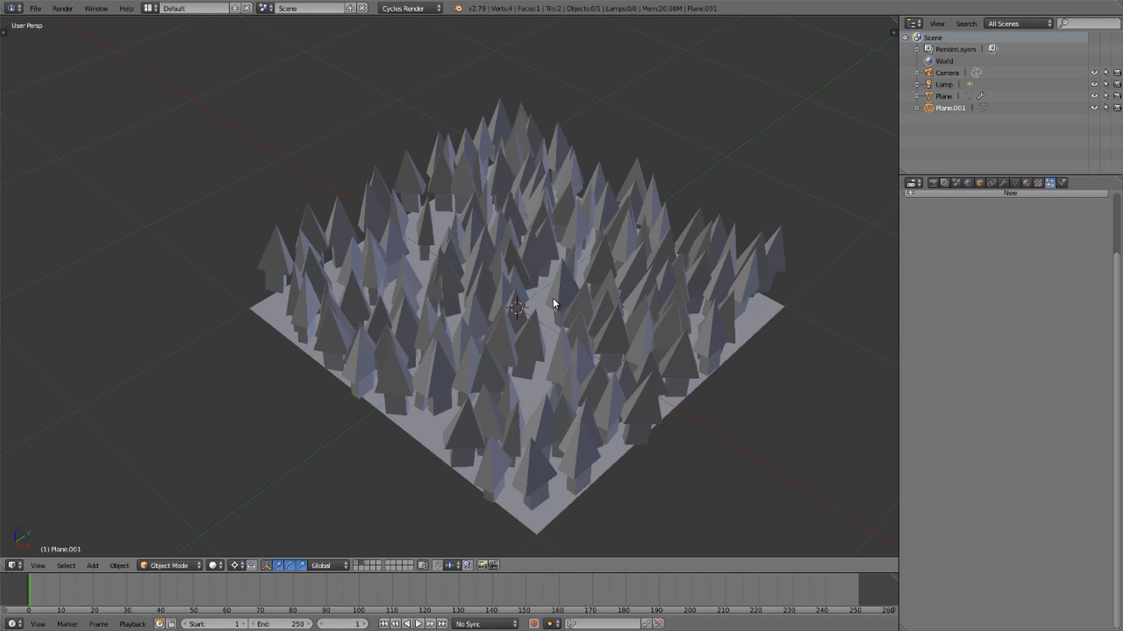
{"action": "scroll", "scroll_direction": "down", "scroll_amount": 3}
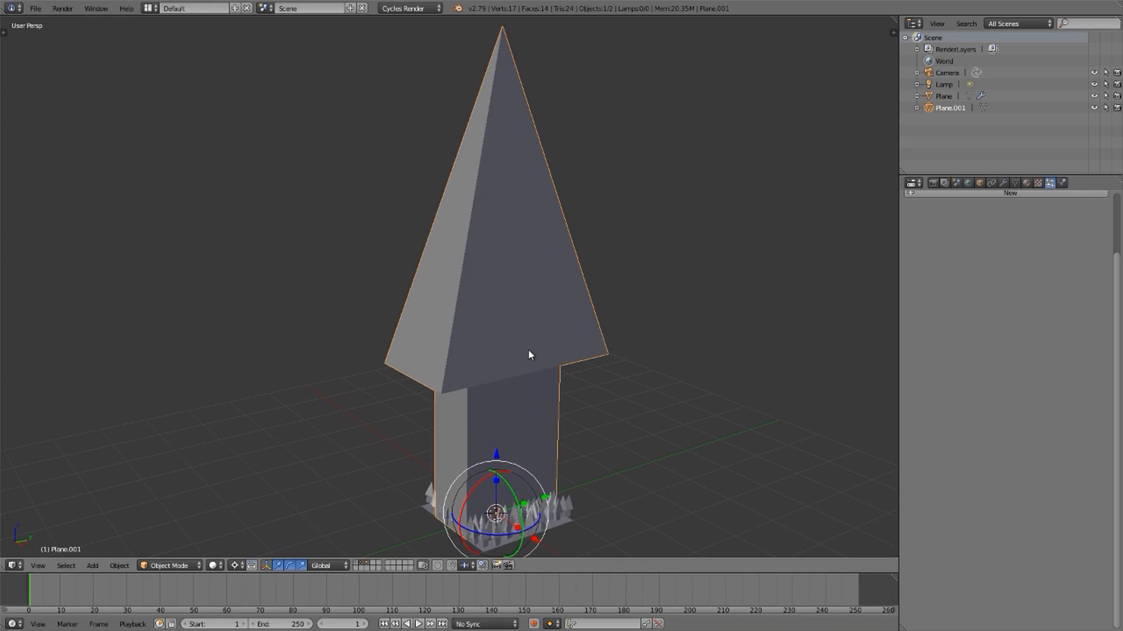
{"action": "mouse_move", "coordinate": [500, 445]}
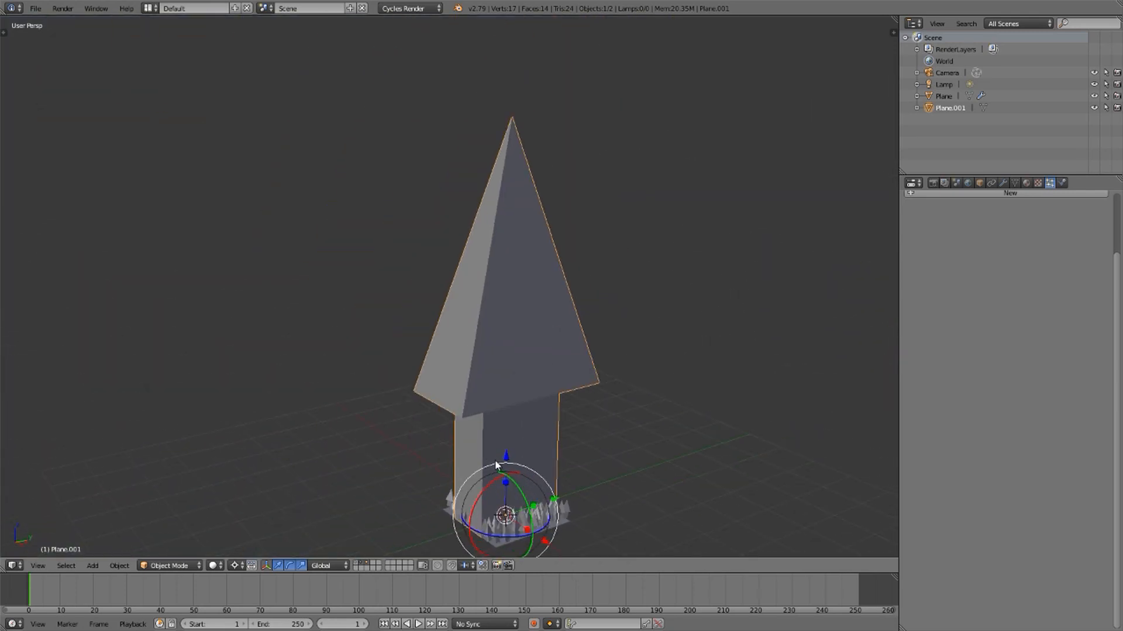
{"action": "left_click", "coordinate": [35, 7]}
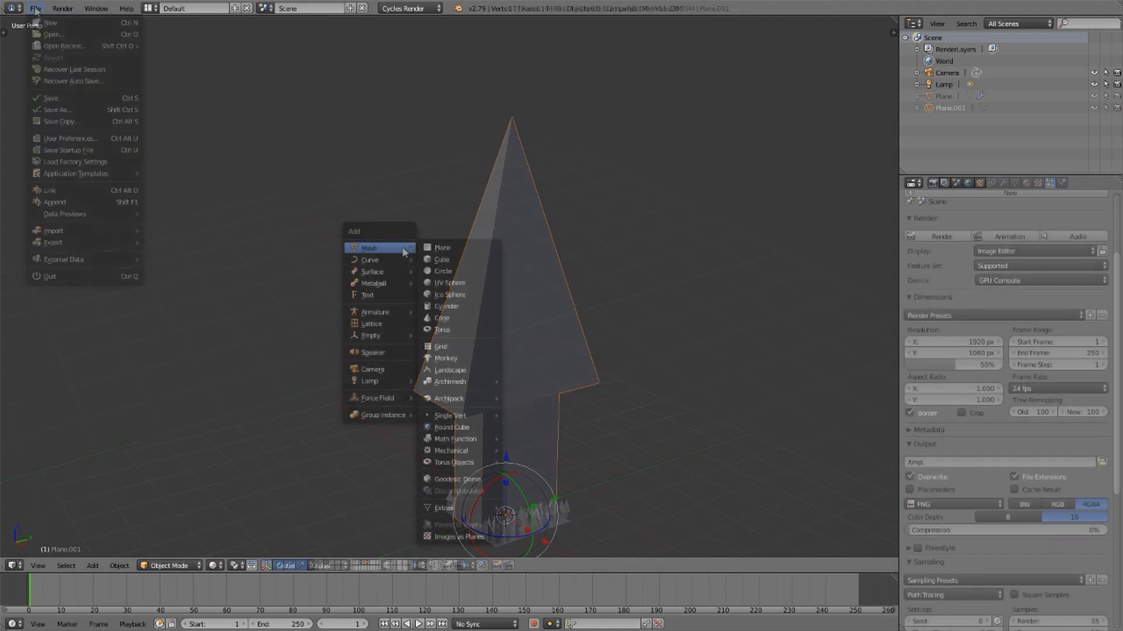
Start a new scene and add a UV sphere at its centre
{"action": "left_click", "coordinate": [450, 294]}
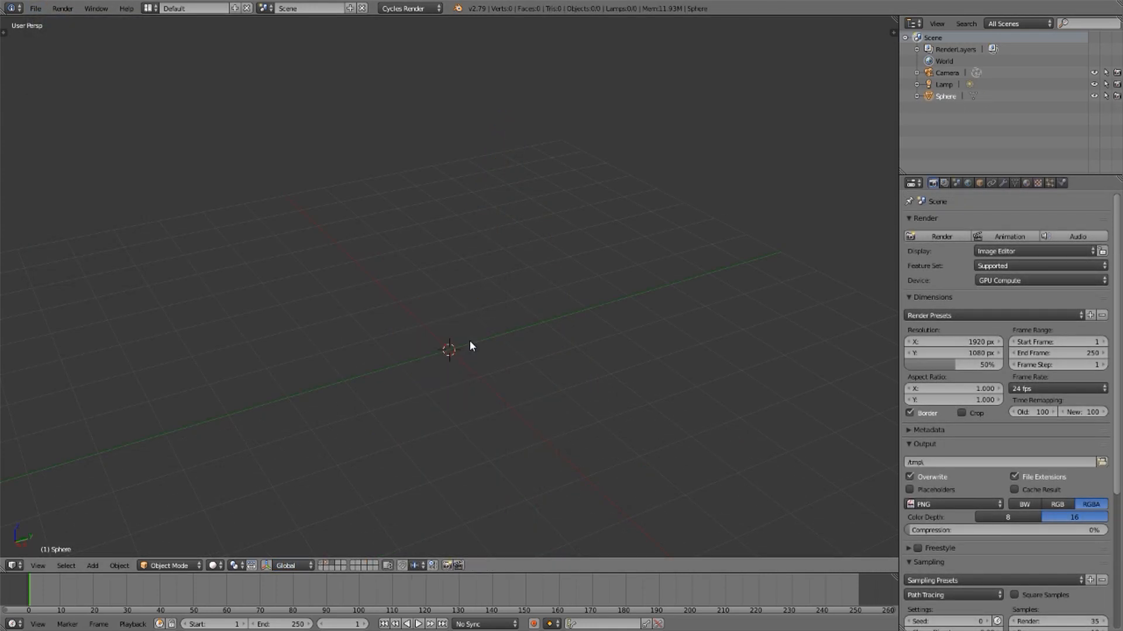
{"action": "left_click", "coordinate": [92, 565]}
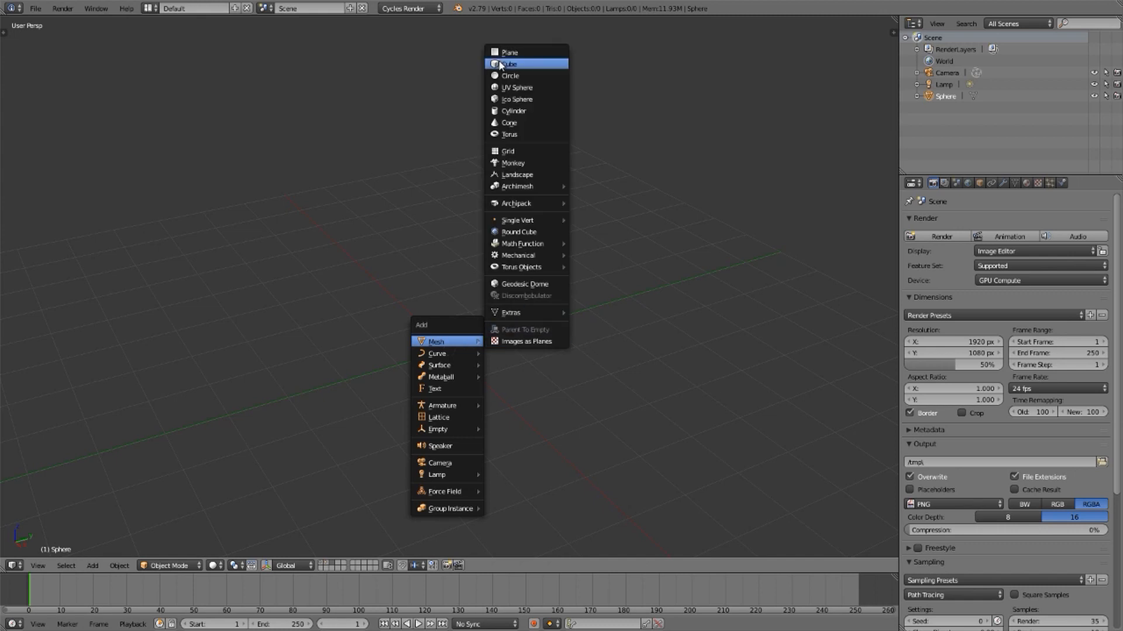
{"action": "left_click", "coordinate": [510, 52]}
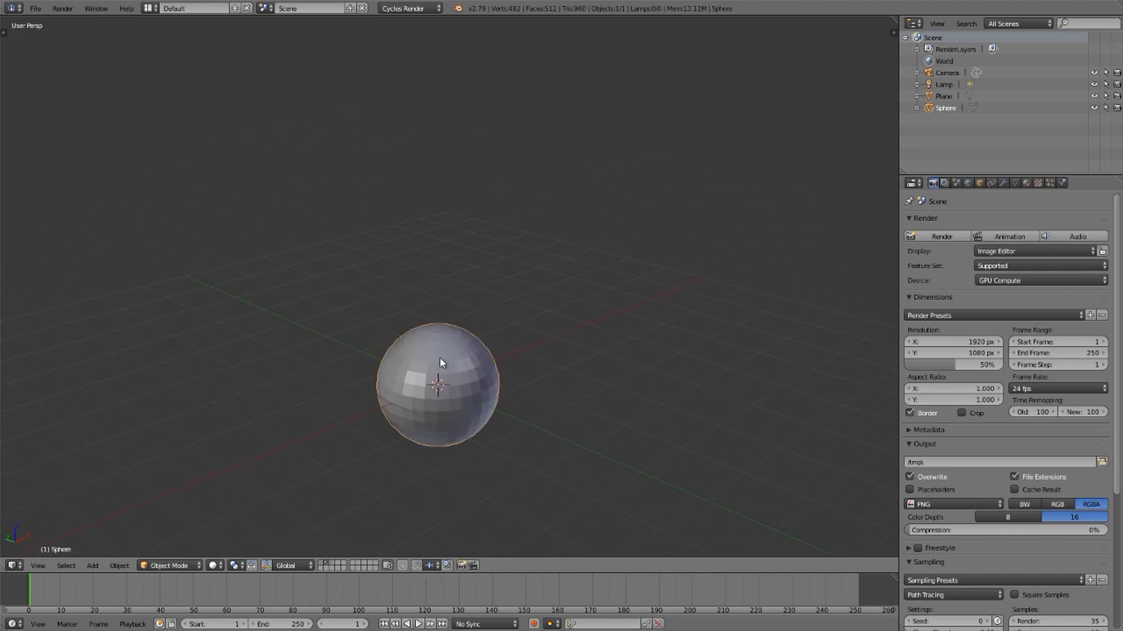
Add a particle system to the sphere that renders copies of the Plane
{"action": "left_click", "coordinate": [1049, 183]}
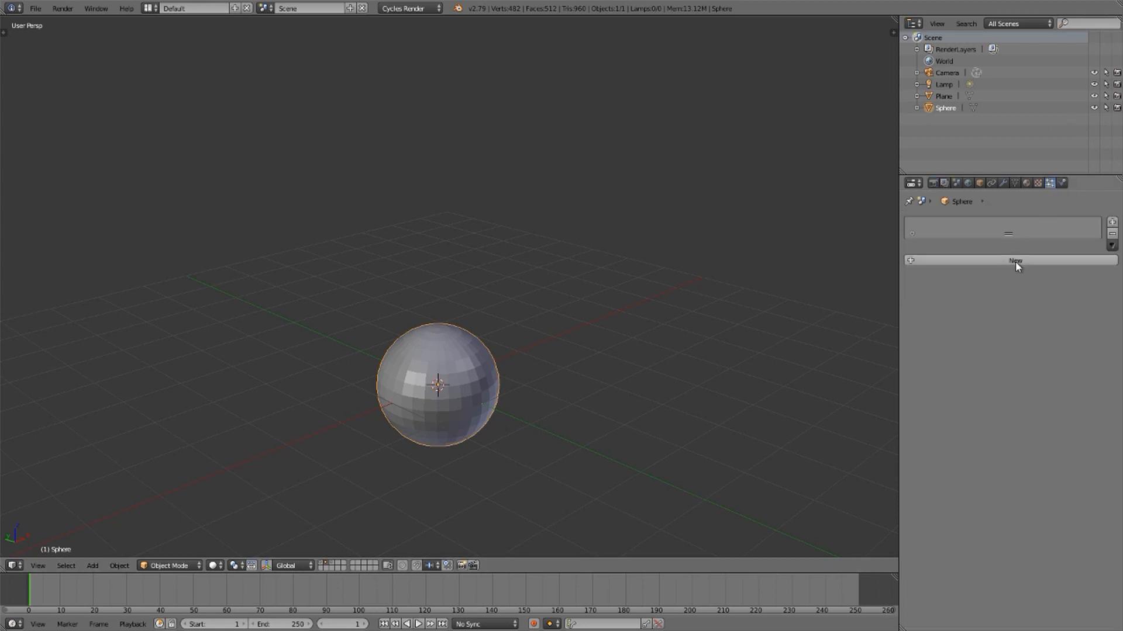
{"action": "left_click", "coordinate": [1010, 260]}
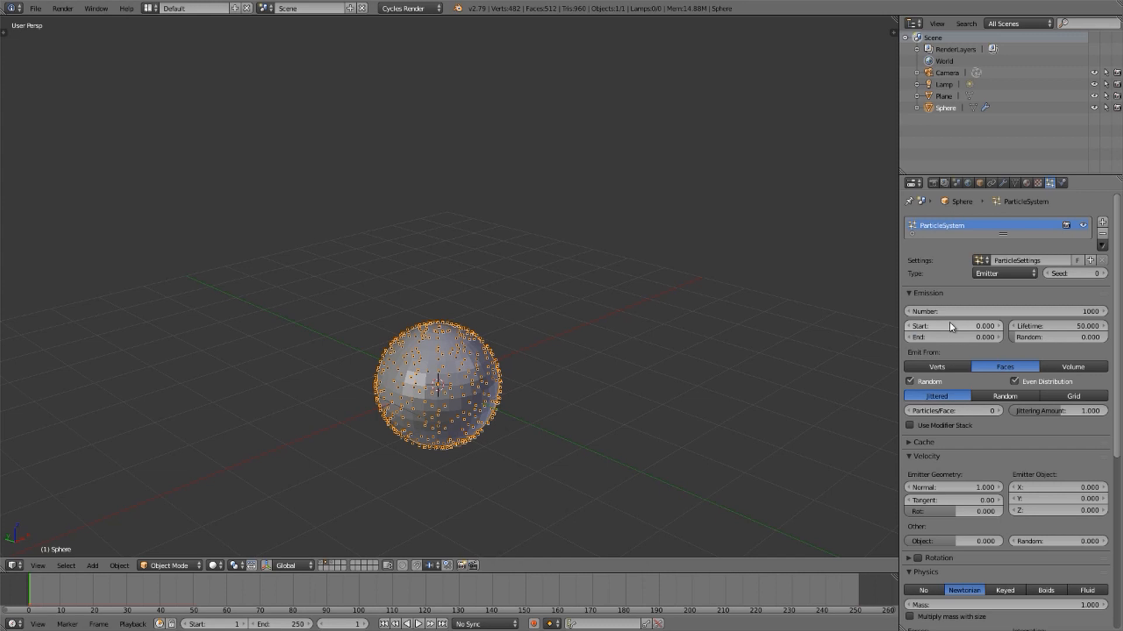
{"action": "mouse_move", "coordinate": [949, 338]}
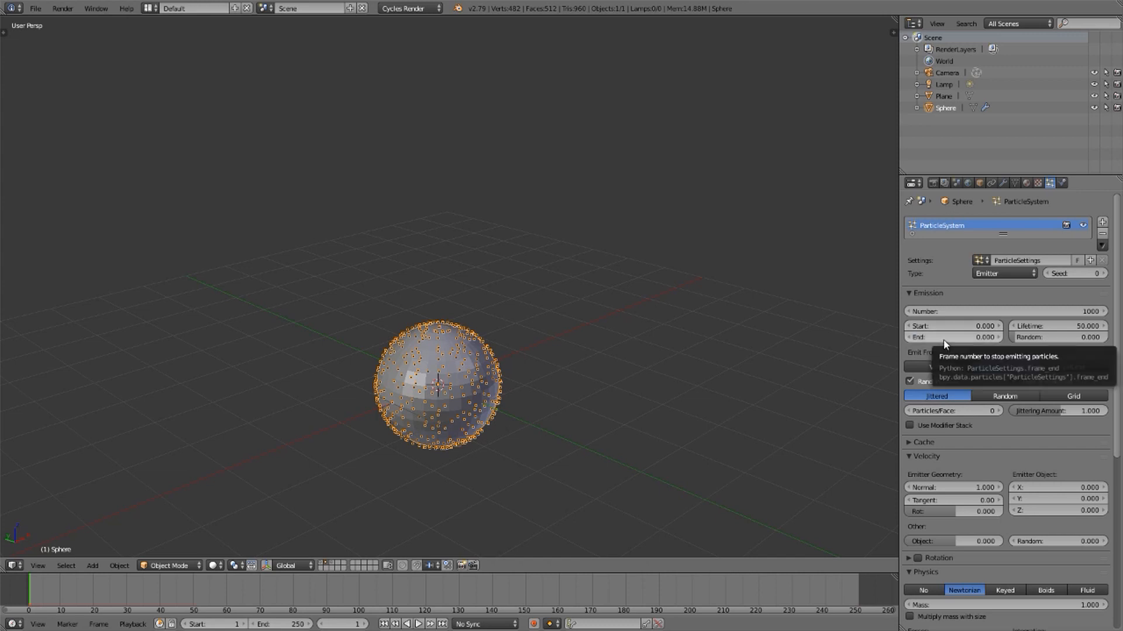
{"action": "scroll", "scroll_direction": "down", "scroll_amount": 3}
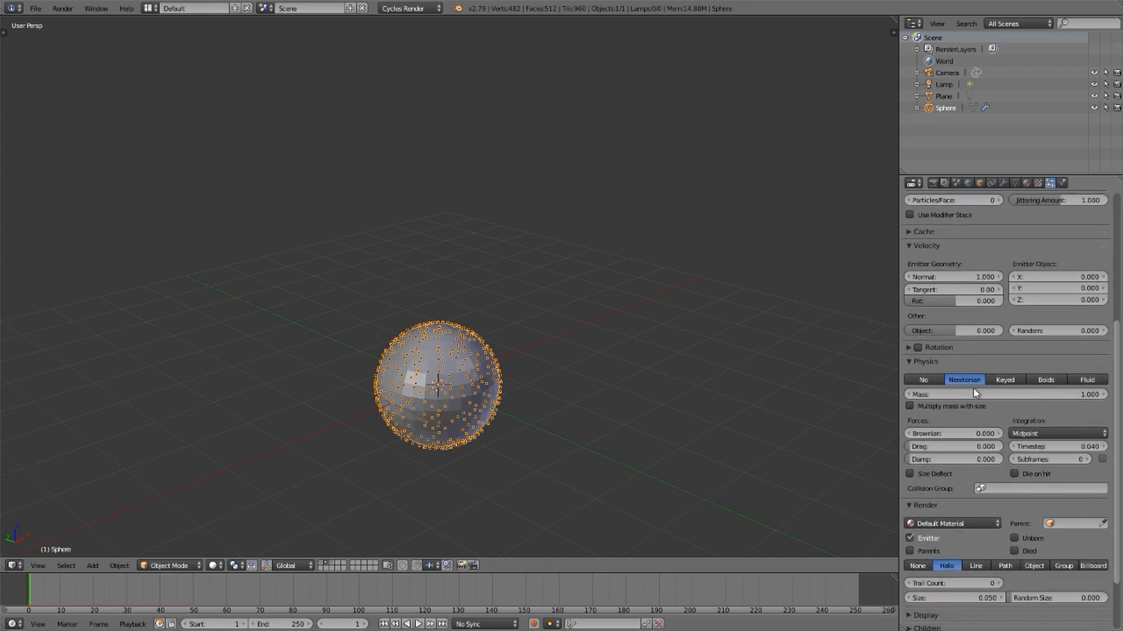
{"action": "left_click", "coordinate": [1033, 565]}
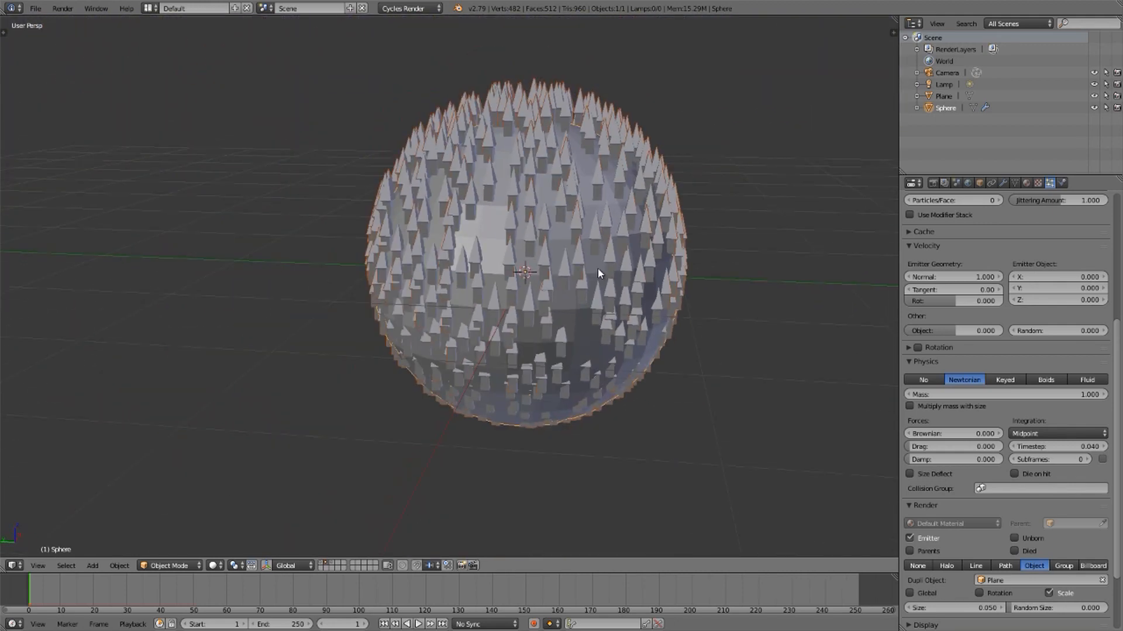
Enable particle rotation with Object Z initial orientation
{"action": "left_click", "coordinate": [909, 348]}
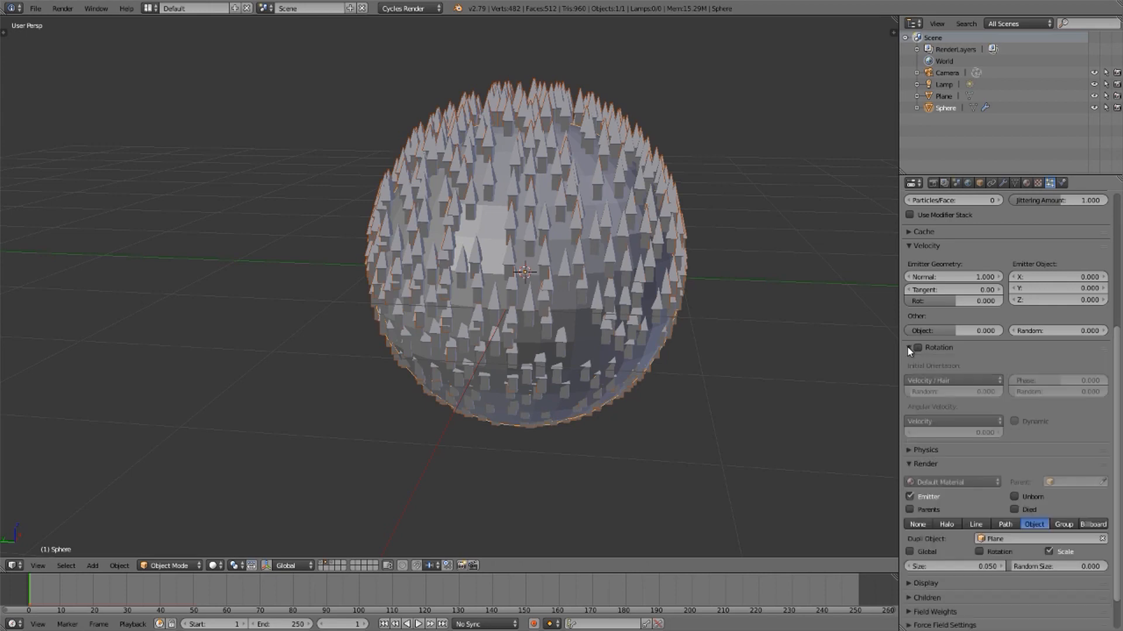
{"action": "left_click", "coordinate": [909, 347]}
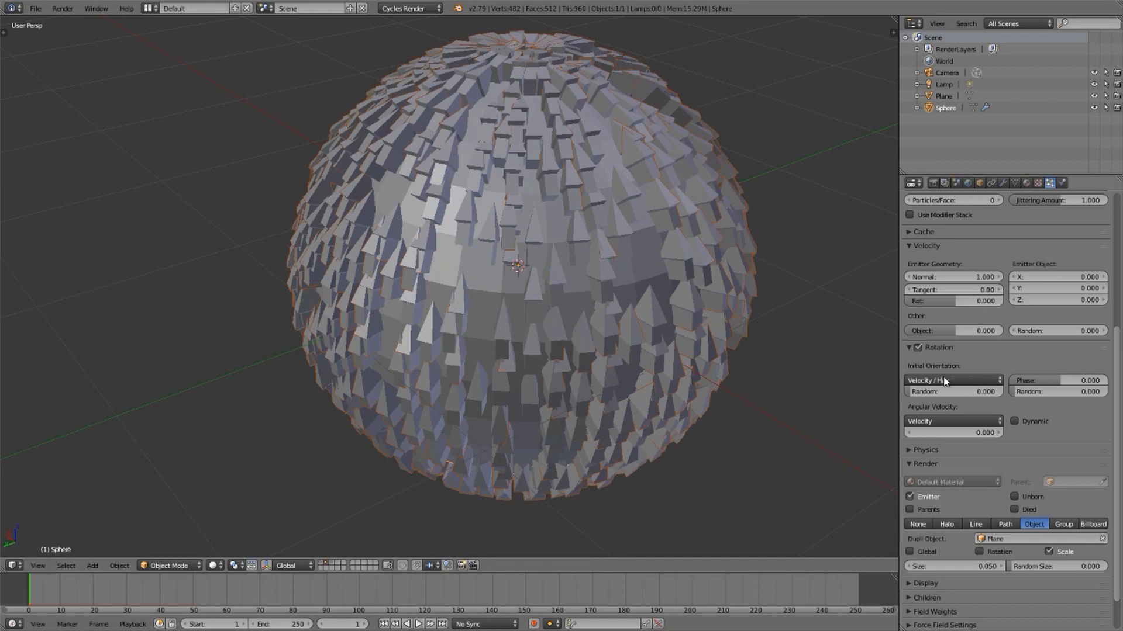
{"action": "left_click", "coordinate": [952, 380]}
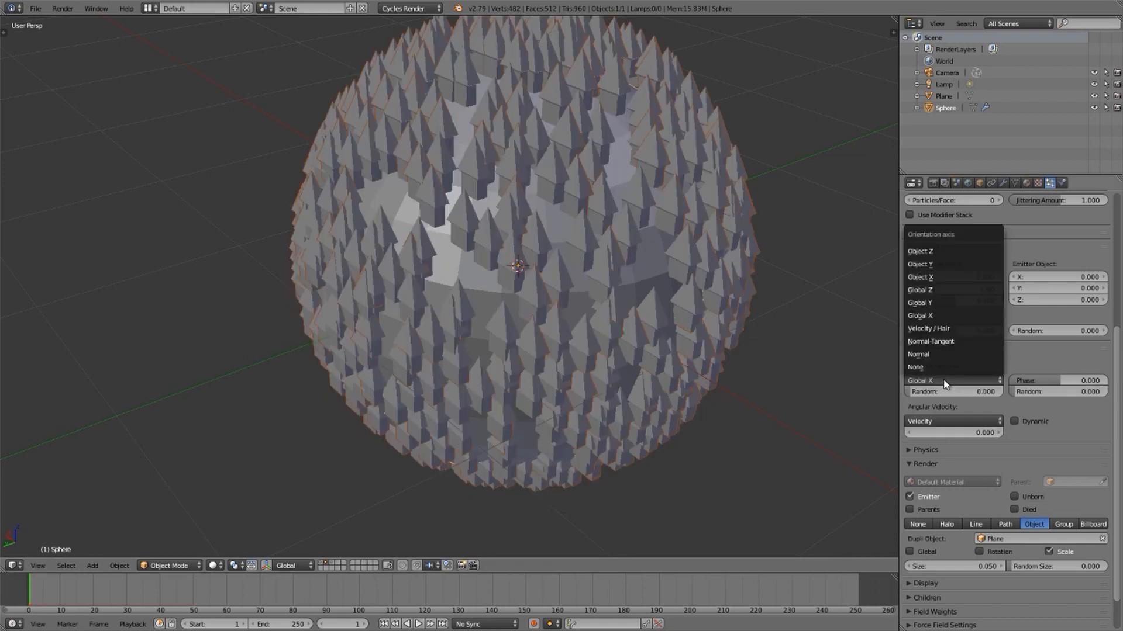
{"action": "left_click", "coordinate": [920, 251]}
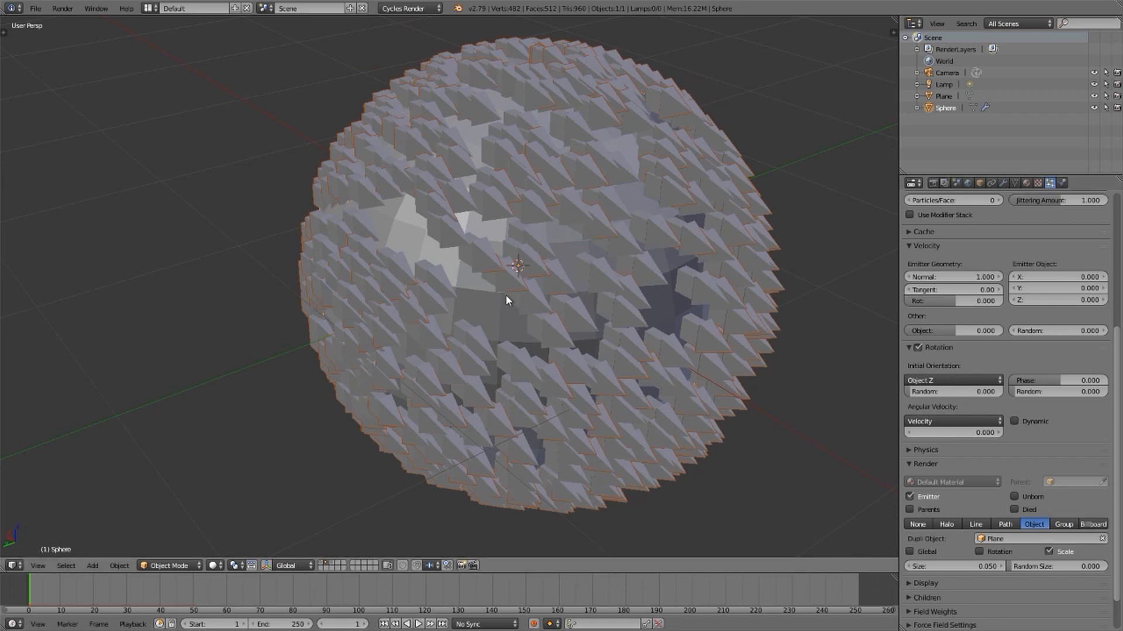
{"action": "scroll", "scroll_direction": "down", "scroll_amount": 3}
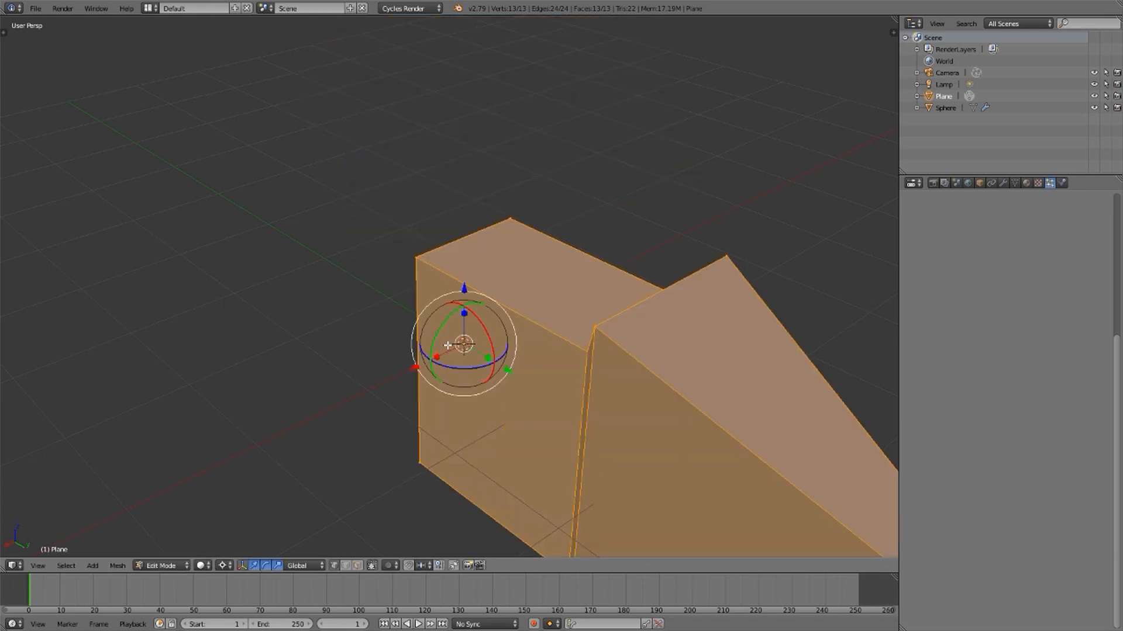
Exit Edit Mode on the rotated house mesh and return to the sphere's particle settings
{"action": "key", "text": "Tab"}
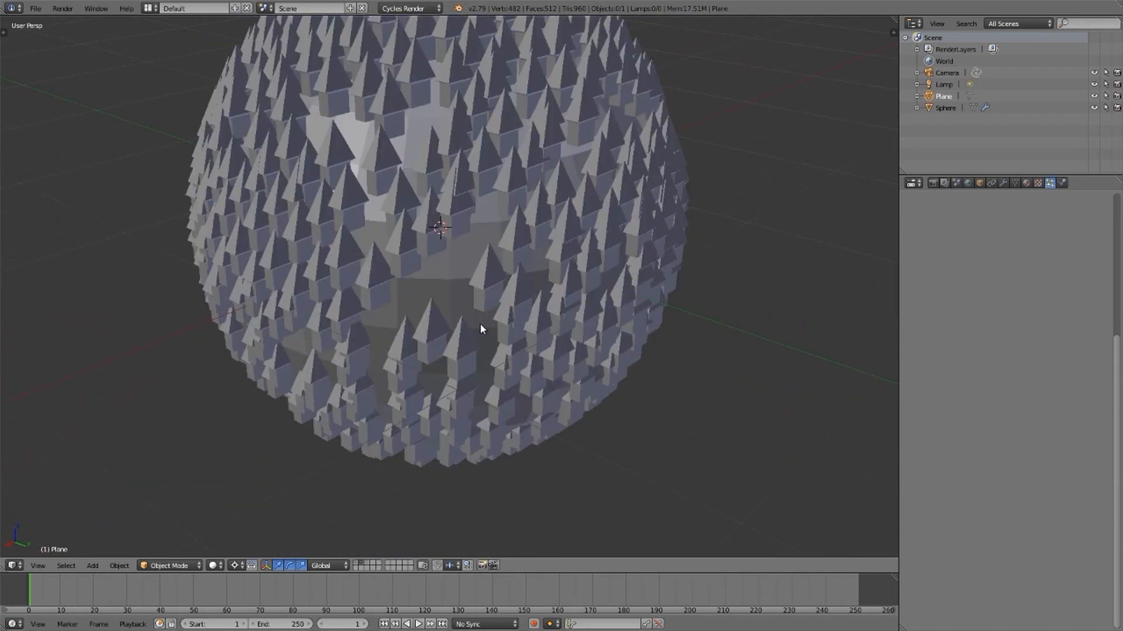
{"action": "scroll", "scroll_direction": "up", "scroll_amount": 3}
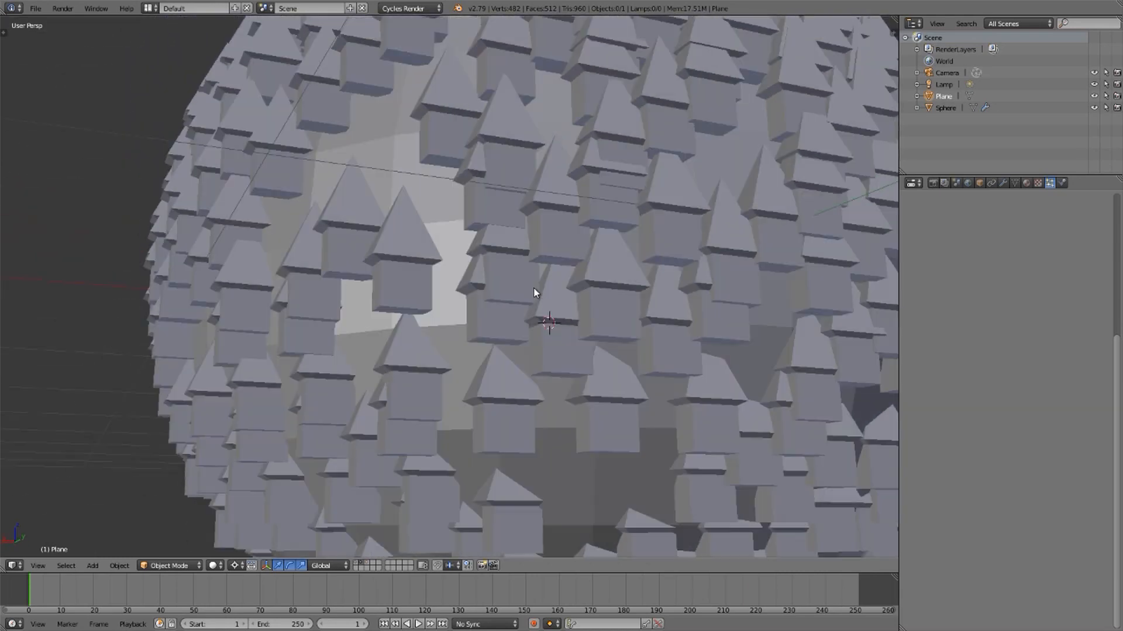
{"action": "scroll", "scroll_direction": "down", "scroll_amount": 3}
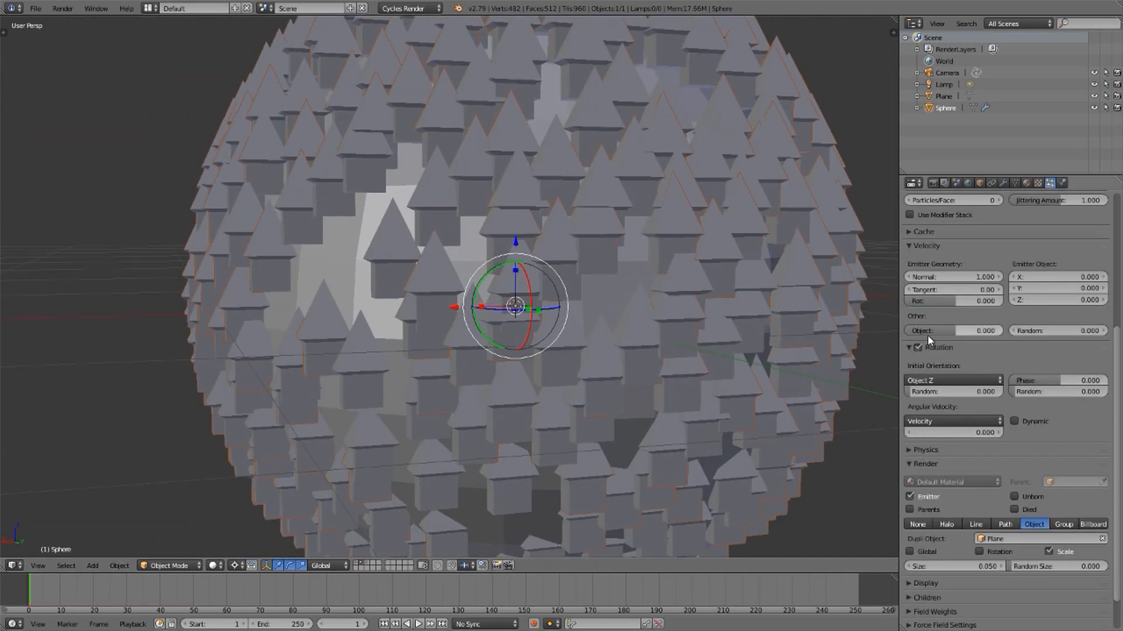
Set particle orientation to Normal-Tangent, with phase 0.112 and random 0.497
{"action": "left_click", "coordinate": [952, 380]}
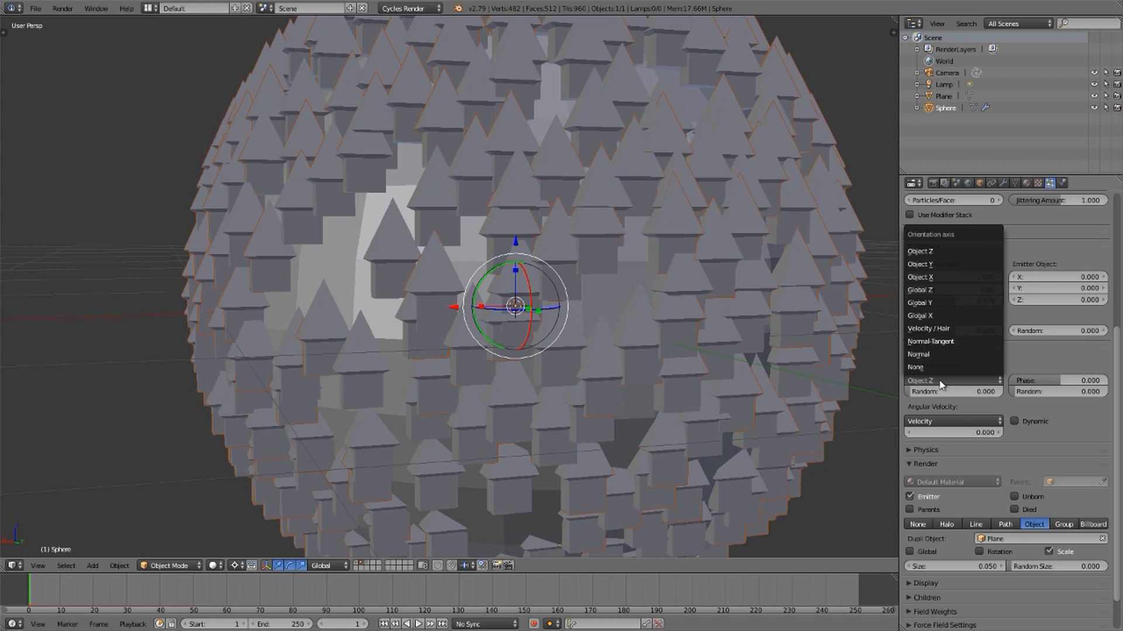
{"action": "left_click", "coordinate": [918, 354]}
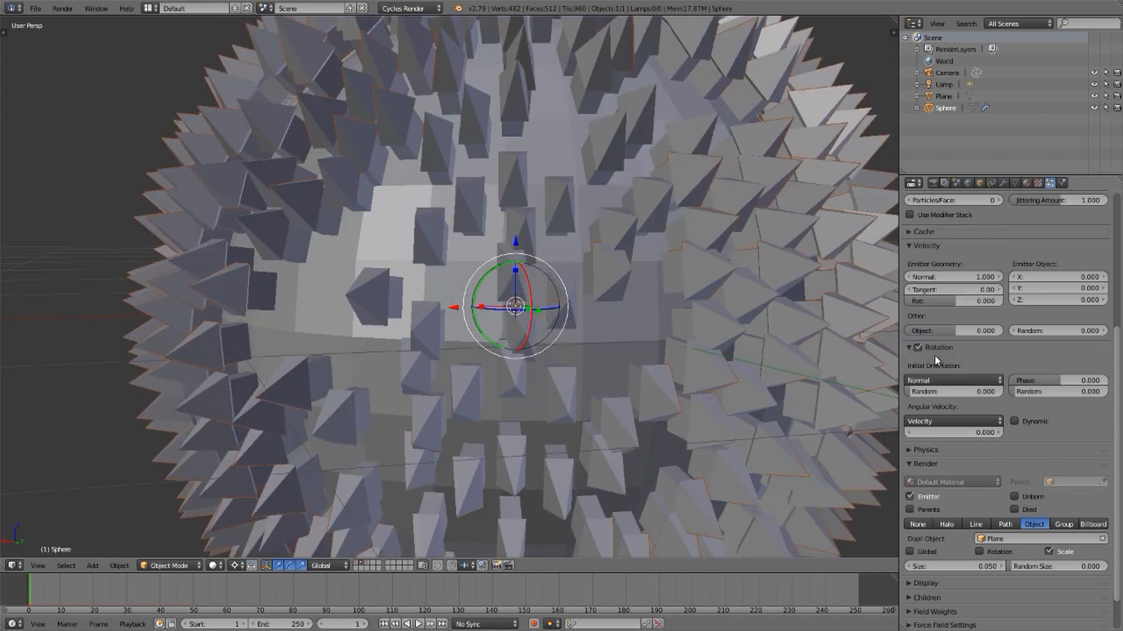
{"action": "left_click", "coordinate": [952, 380]}
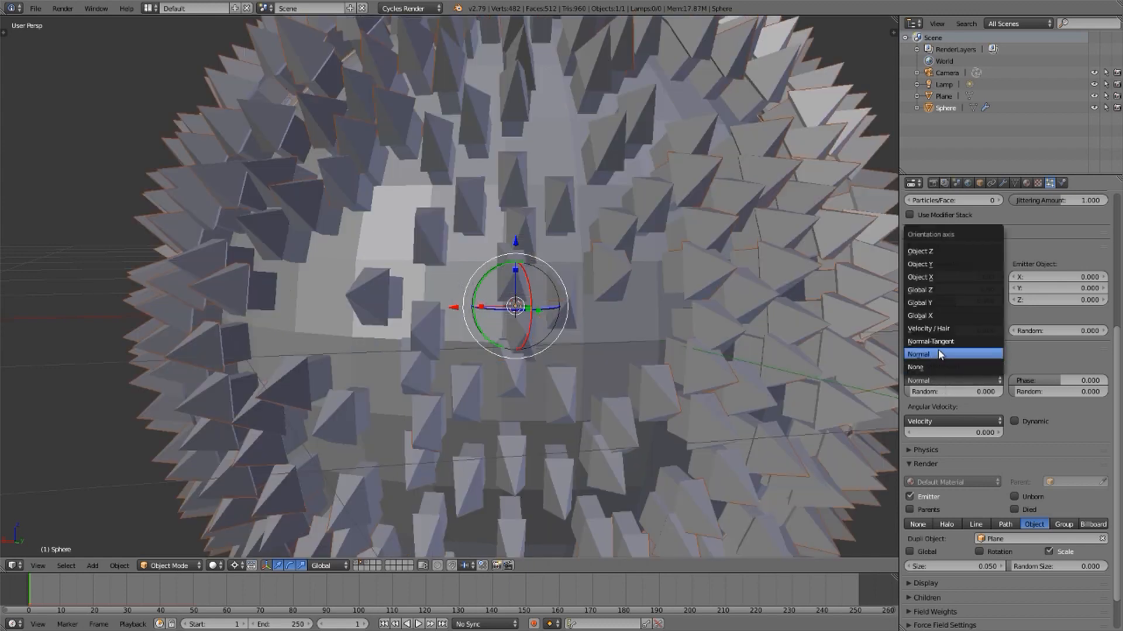
{"action": "left_click", "coordinate": [931, 340]}
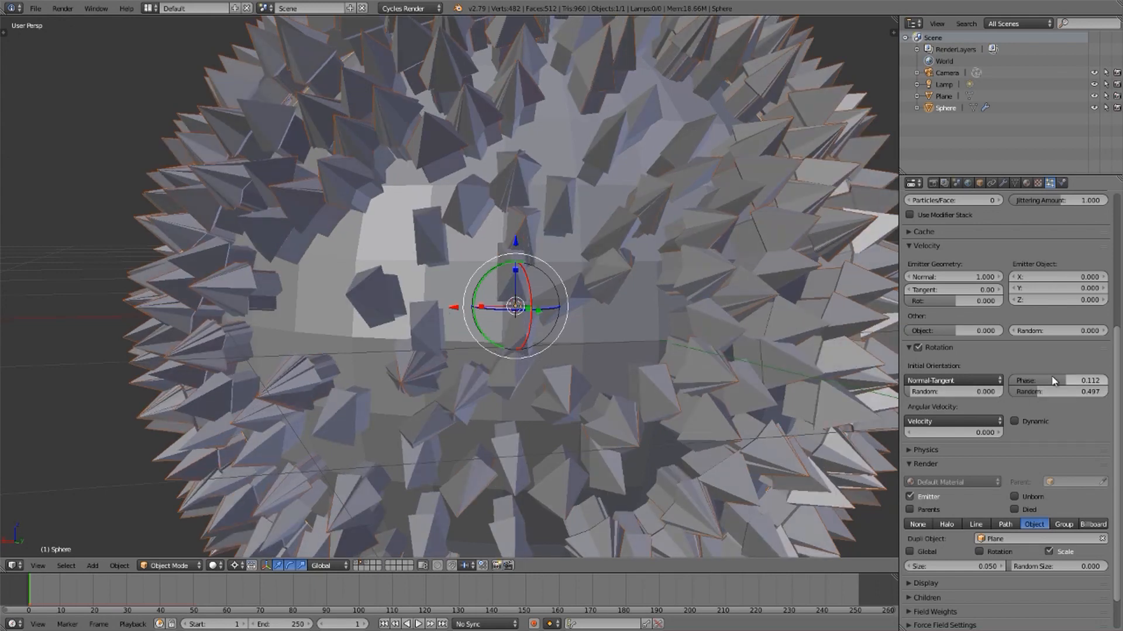
{"action": "left_click", "coordinate": [952, 380]}
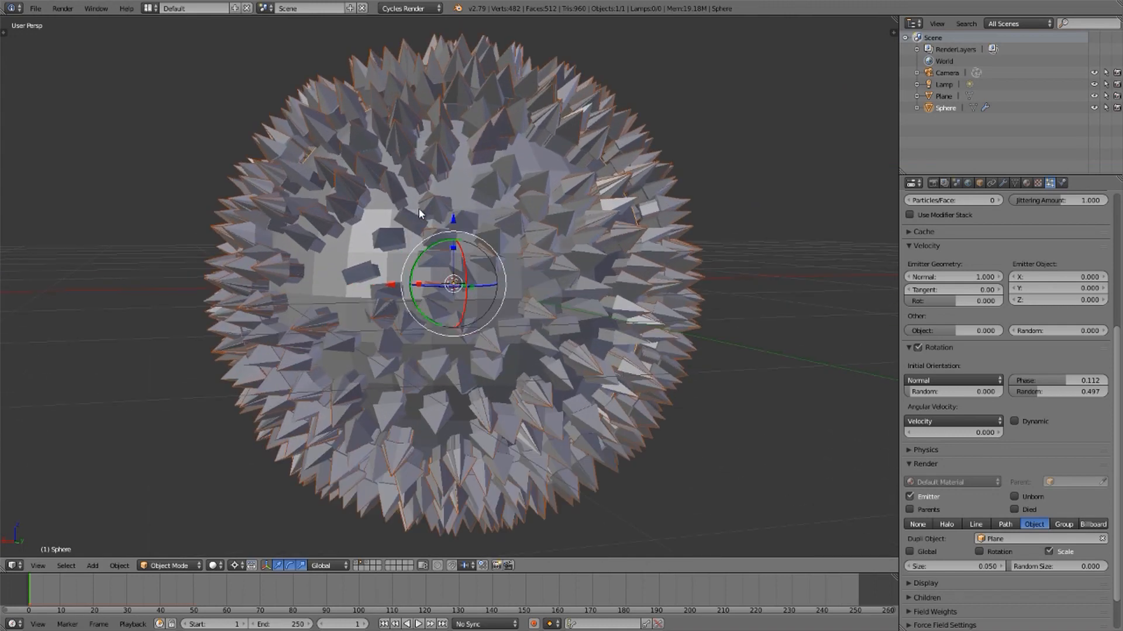
{"action": "left_click", "coordinate": [953, 380]}
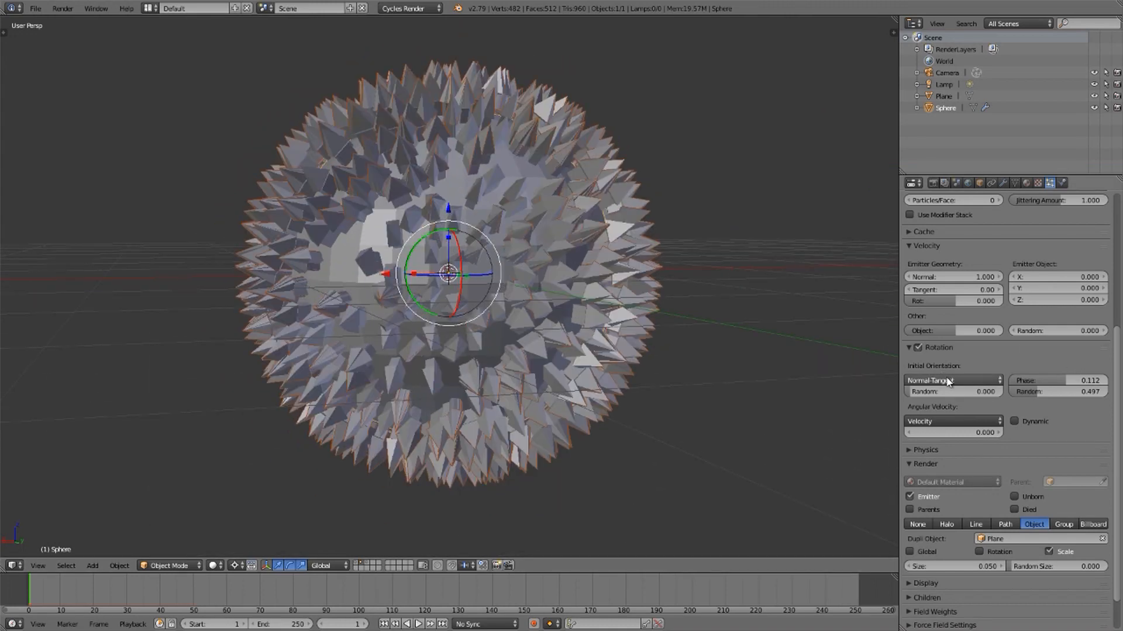
{"action": "mouse_move", "coordinate": [1108, 431]}
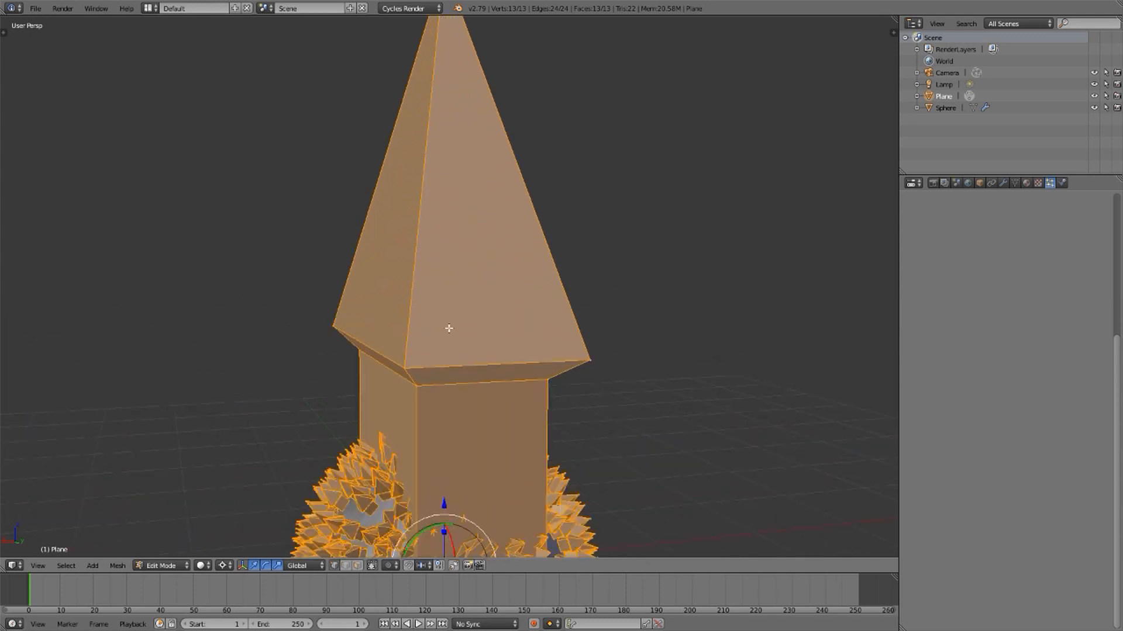
Preview the house-covered sphere with Rendered viewport shading
{"action": "scroll", "scroll_direction": "down", "scroll_amount": 3}
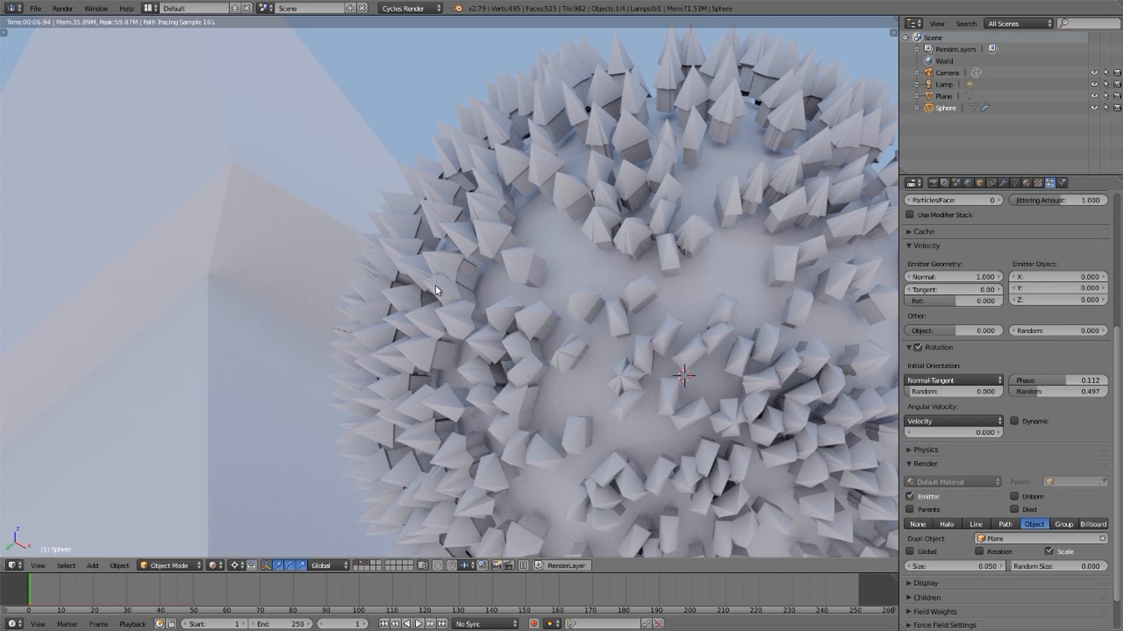
{"action": "mouse_move", "coordinate": [655, 122]}
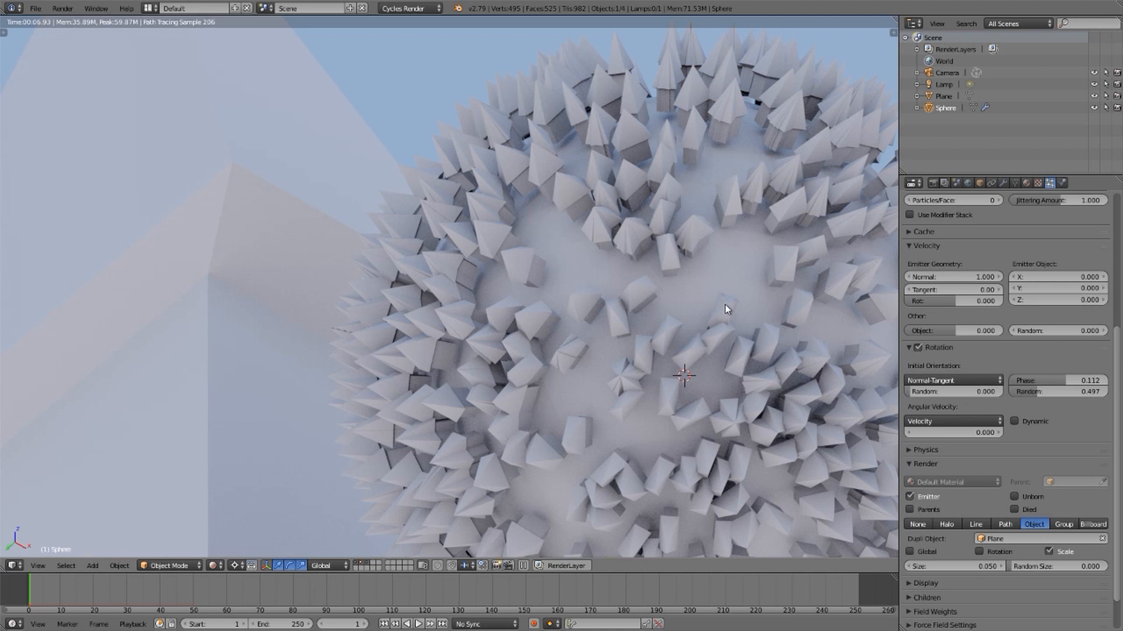
{"action": "mouse_move", "coordinate": [983, 243]}
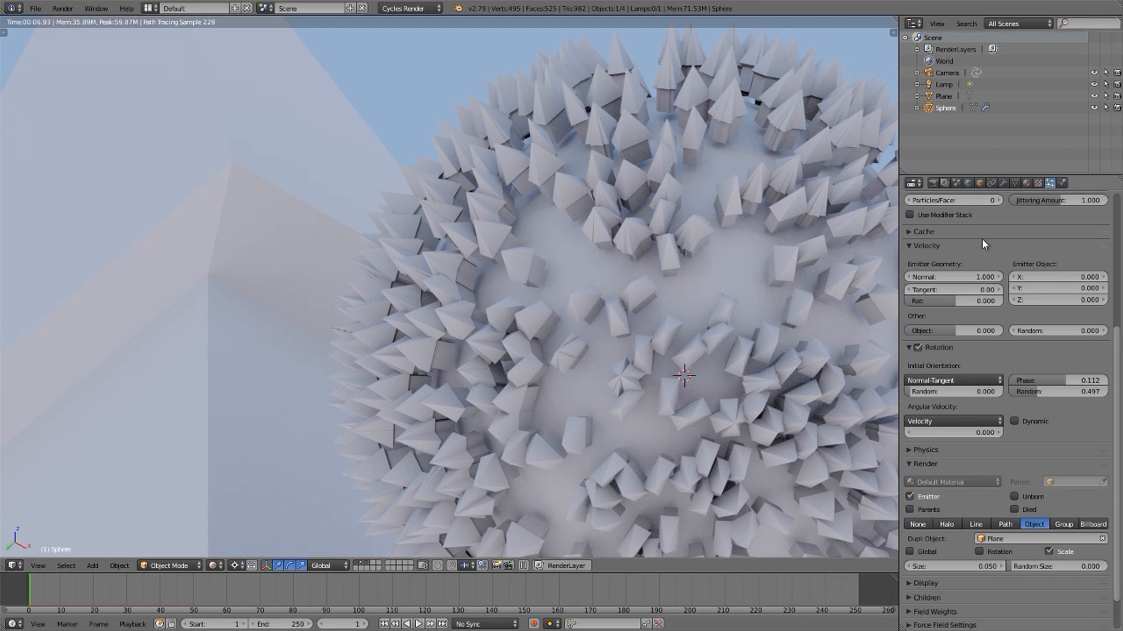
Turn physics off, try Simple, Interpolated and no children, then restore Newtonian physics
{"action": "left_click", "coordinate": [909, 347]}
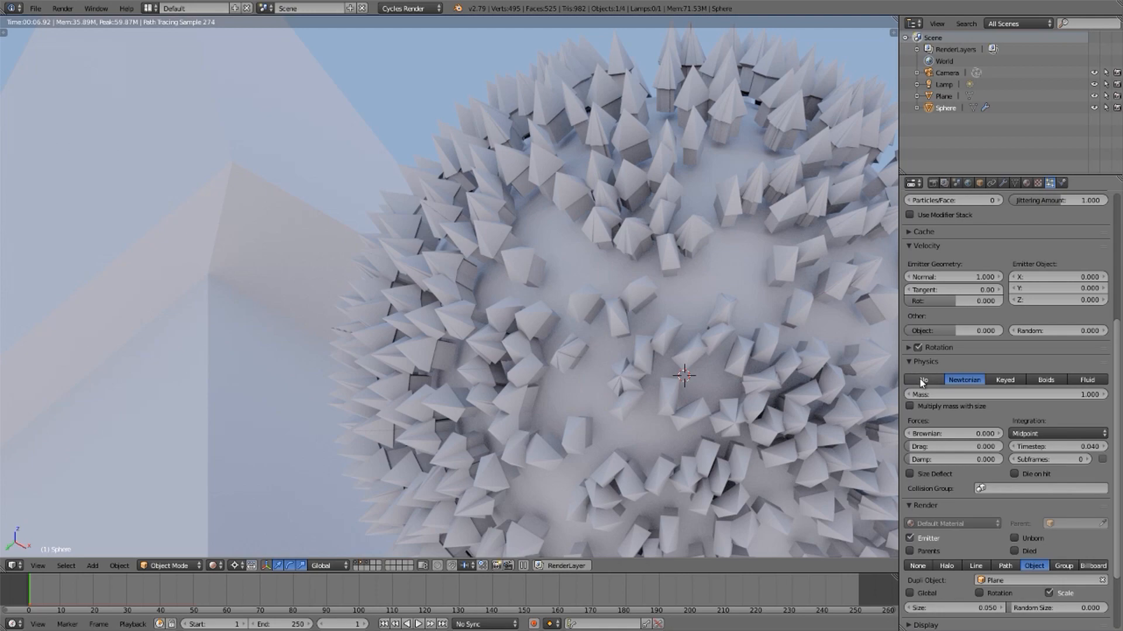
{"action": "left_click", "coordinate": [922, 380]}
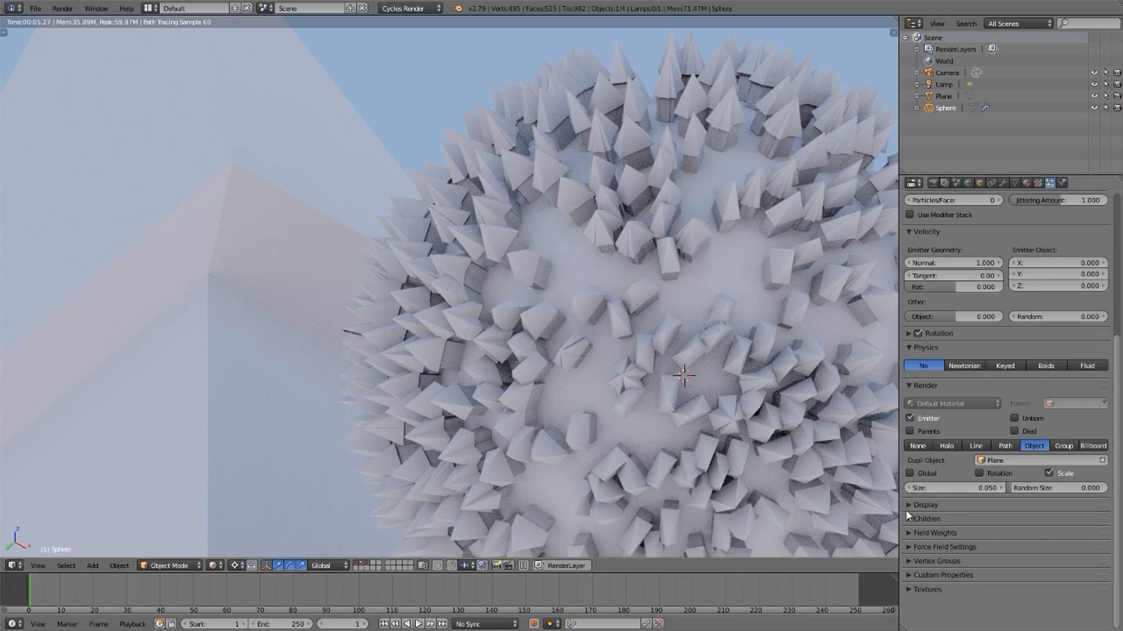
{"action": "left_click", "coordinate": [925, 519]}
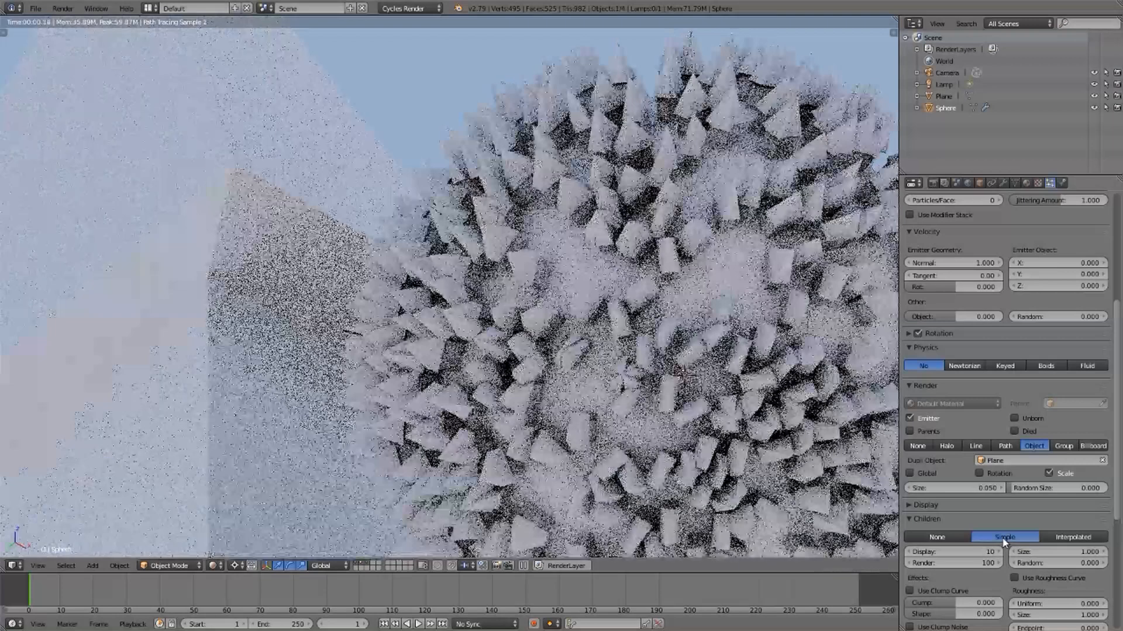
{"action": "left_click", "coordinate": [1072, 536]}
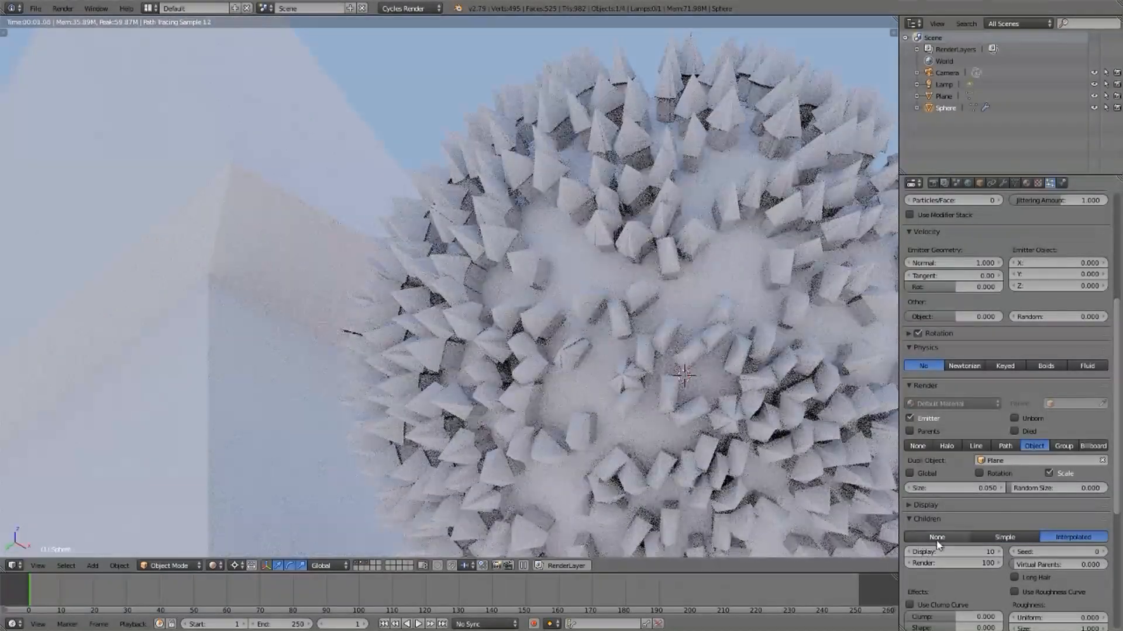
{"action": "left_click", "coordinate": [910, 518]}
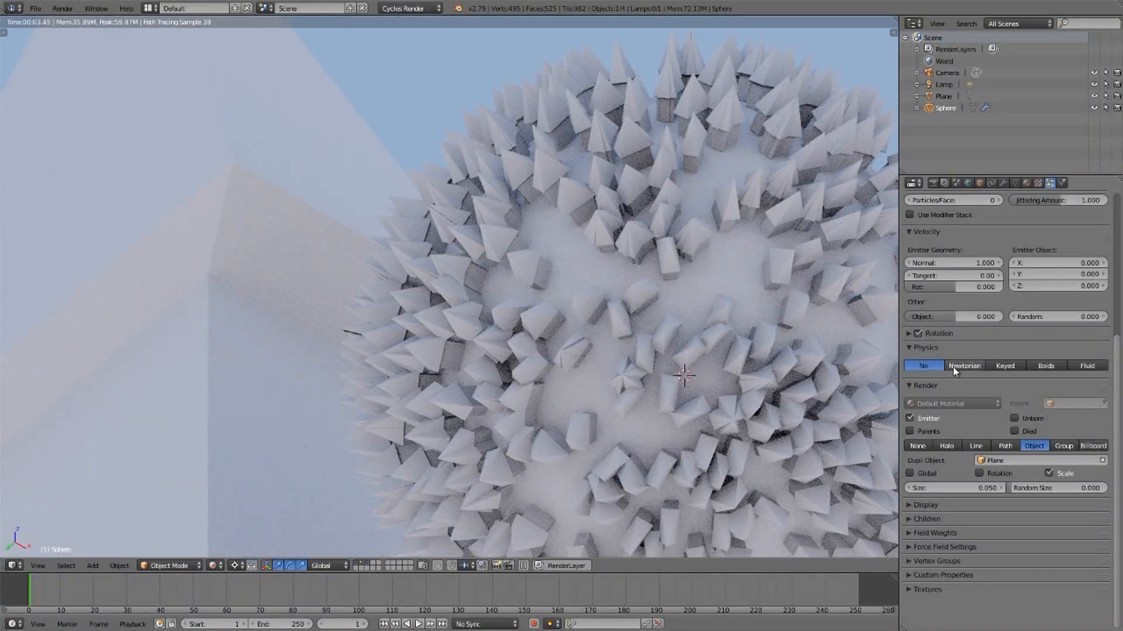
{"action": "left_click", "coordinate": [964, 366]}
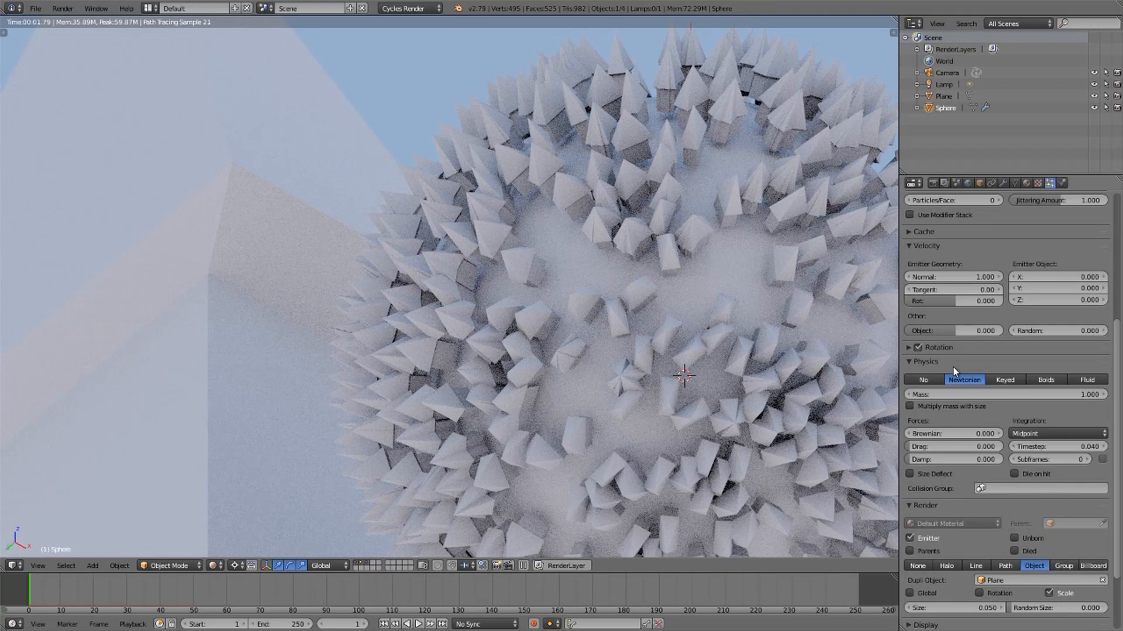
{"action": "mouse_move", "coordinate": [172, 127]}
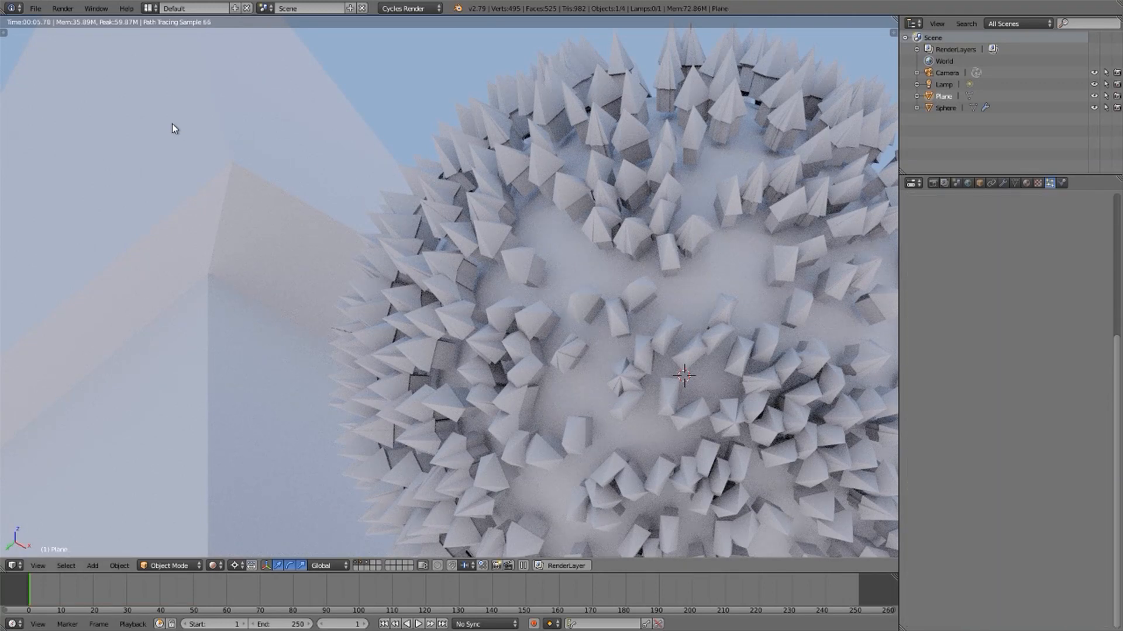
Fold away the Render and Physics panels and reveal the Children settings
{"action": "key", "text": "Tab"}
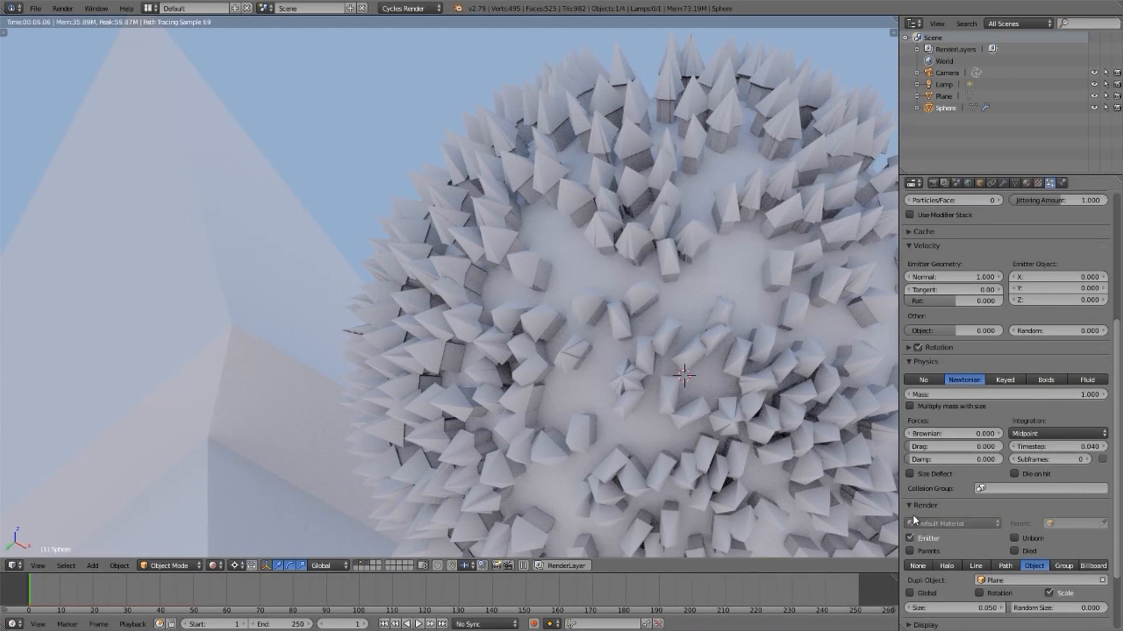
{"action": "left_click", "coordinate": [924, 504]}
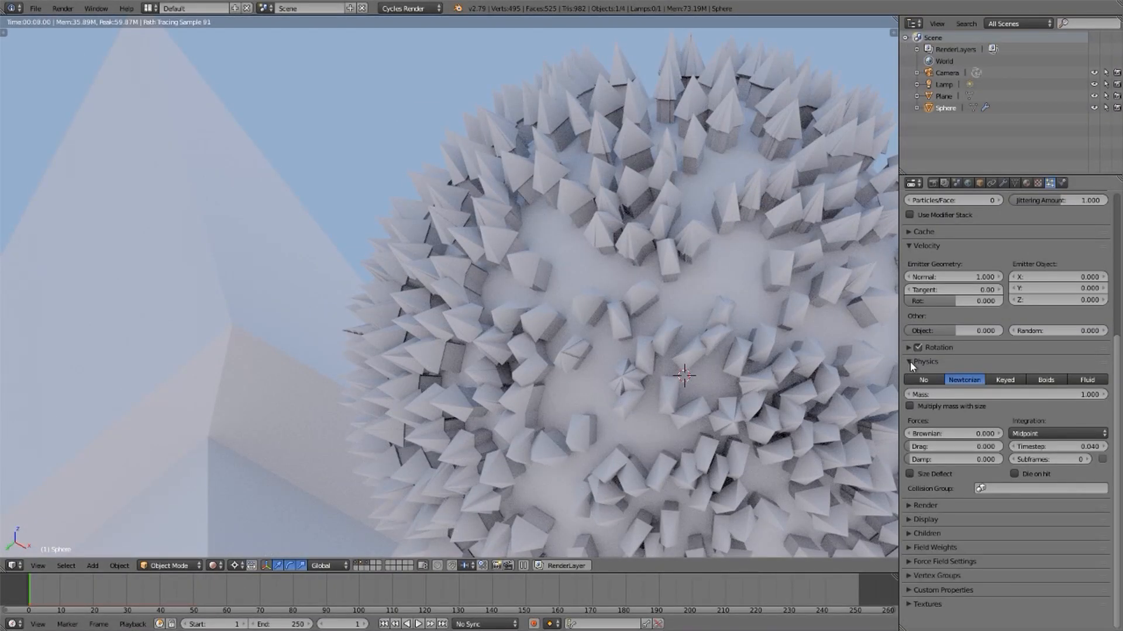
{"action": "left_click", "coordinate": [910, 362]}
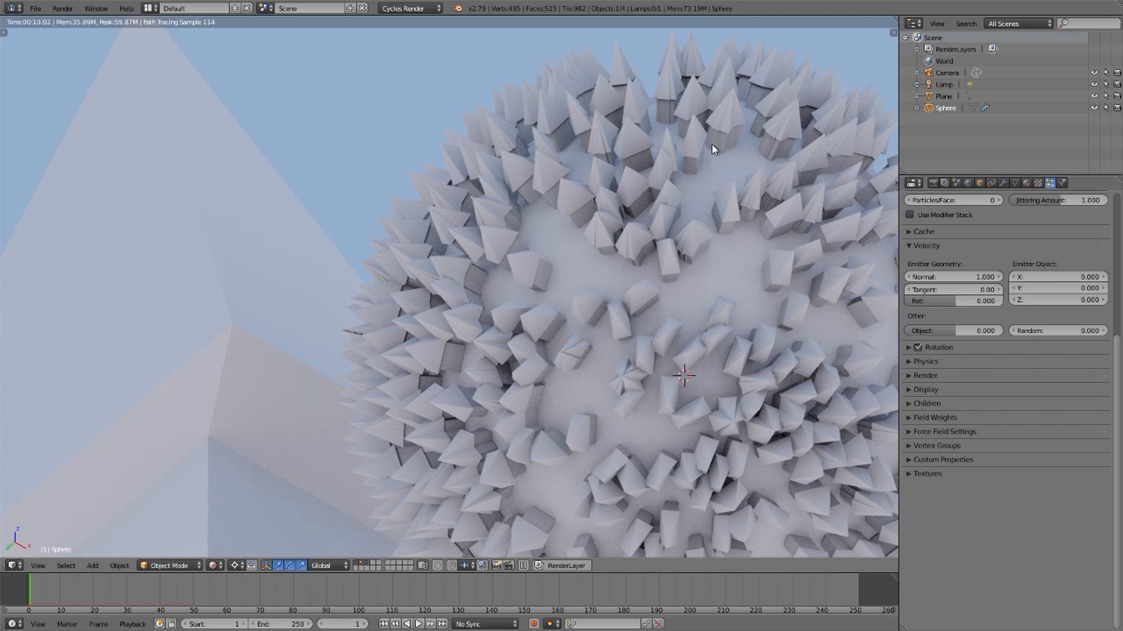
{"action": "mouse_move", "coordinate": [921, 380]}
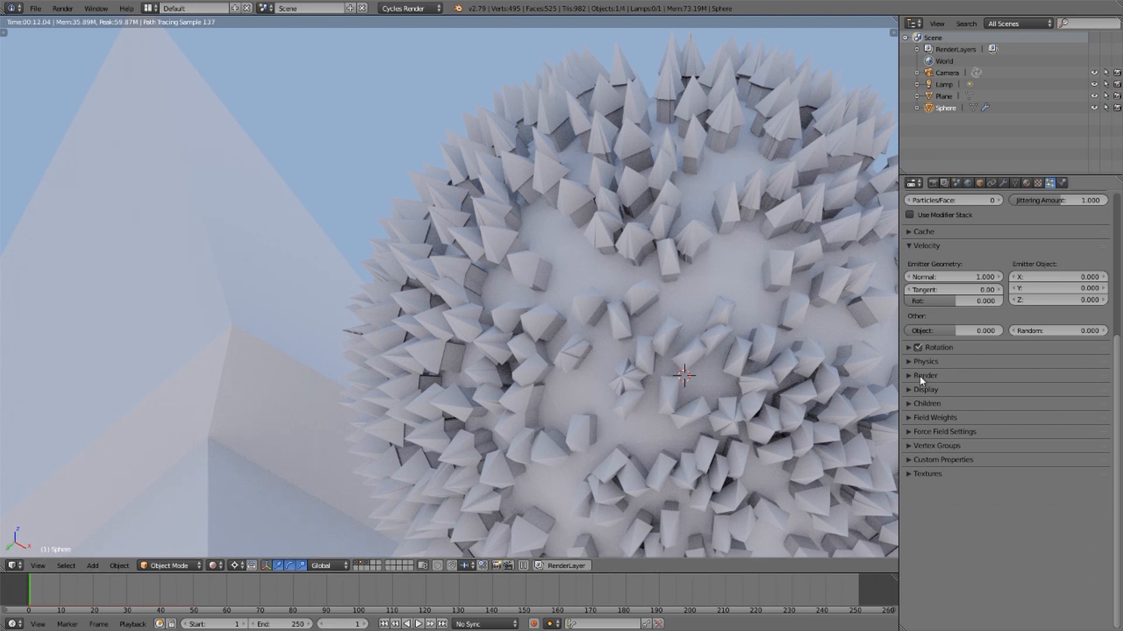
{"action": "left_click", "coordinate": [926, 403]}
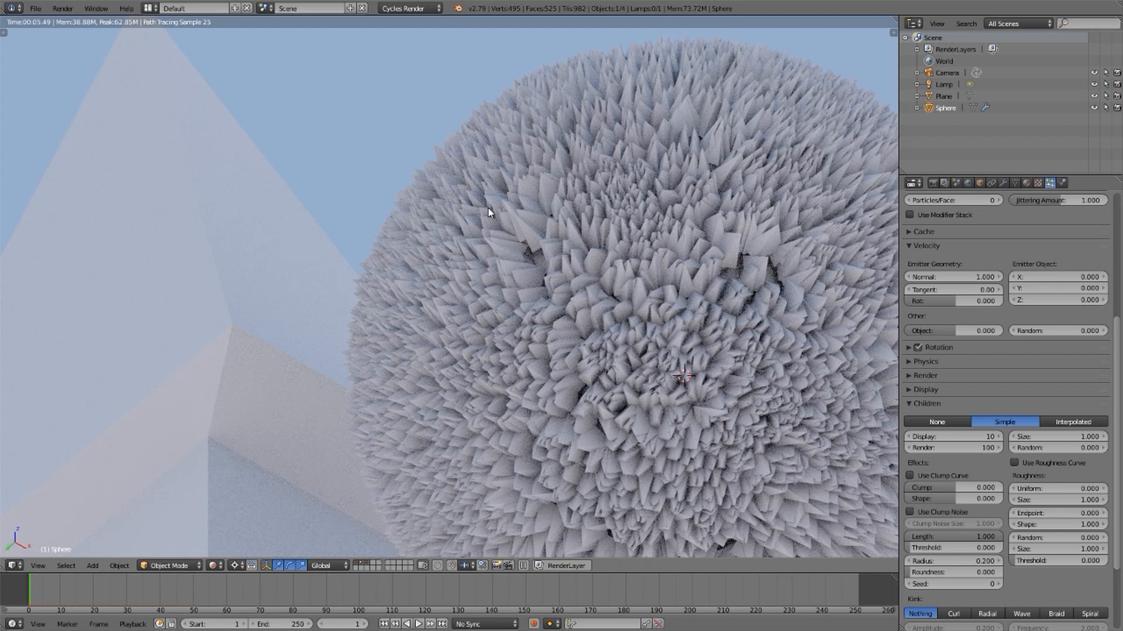
Select the sun Lamp in the Outliner to show its light settings
{"action": "left_click", "coordinate": [943, 83]}
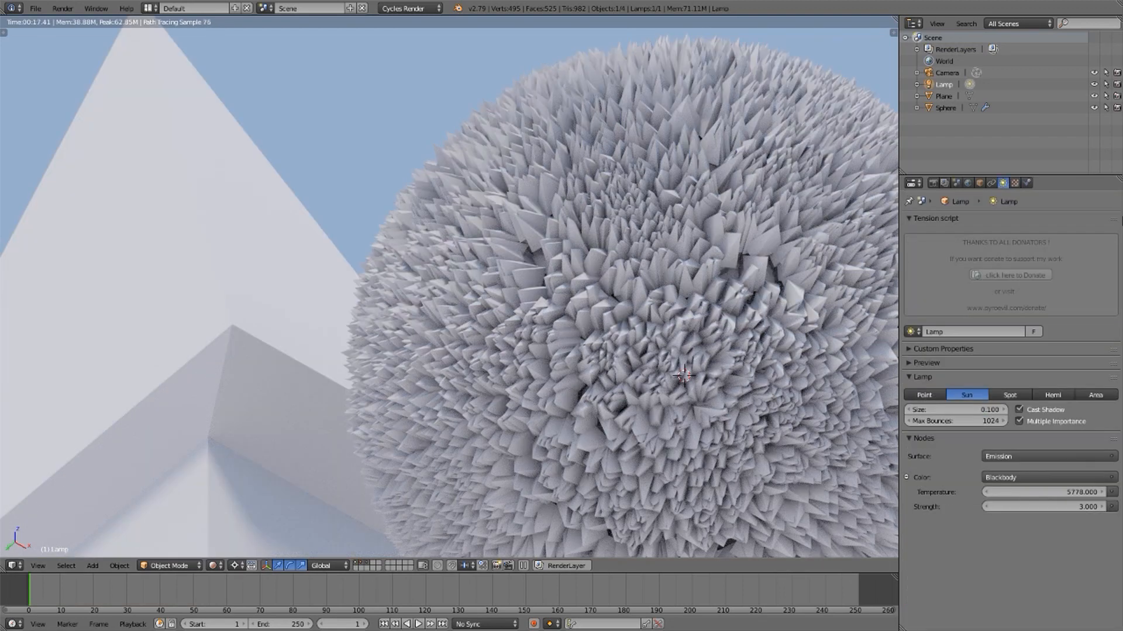